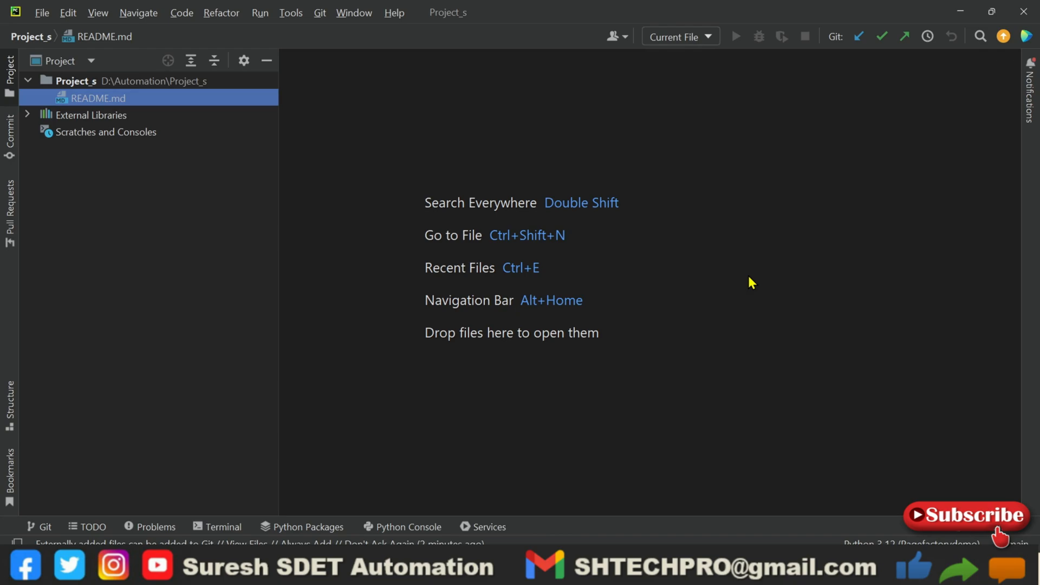
mouse_move(195, 184)
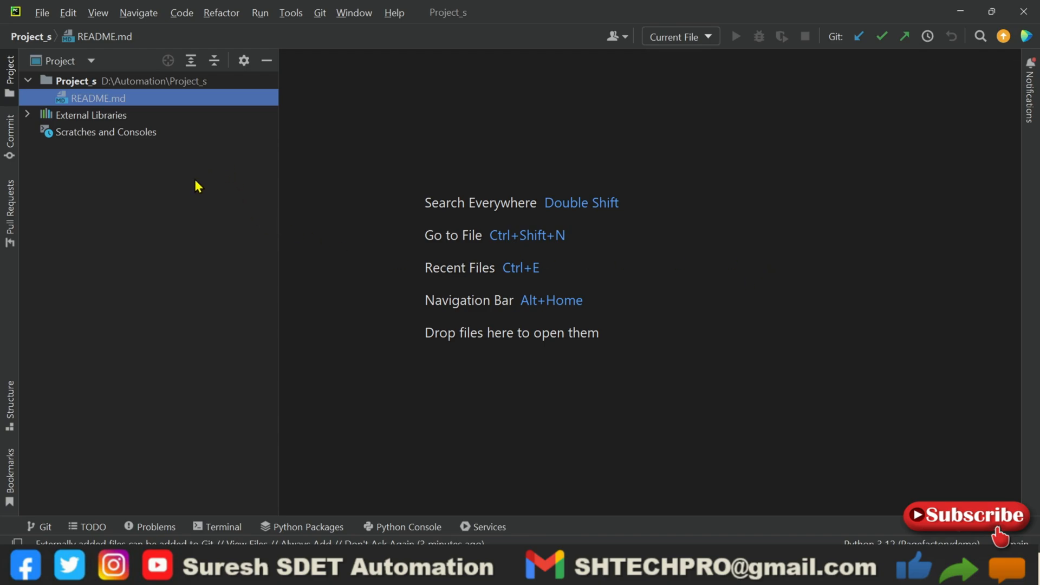
mouse_move(282, 199)
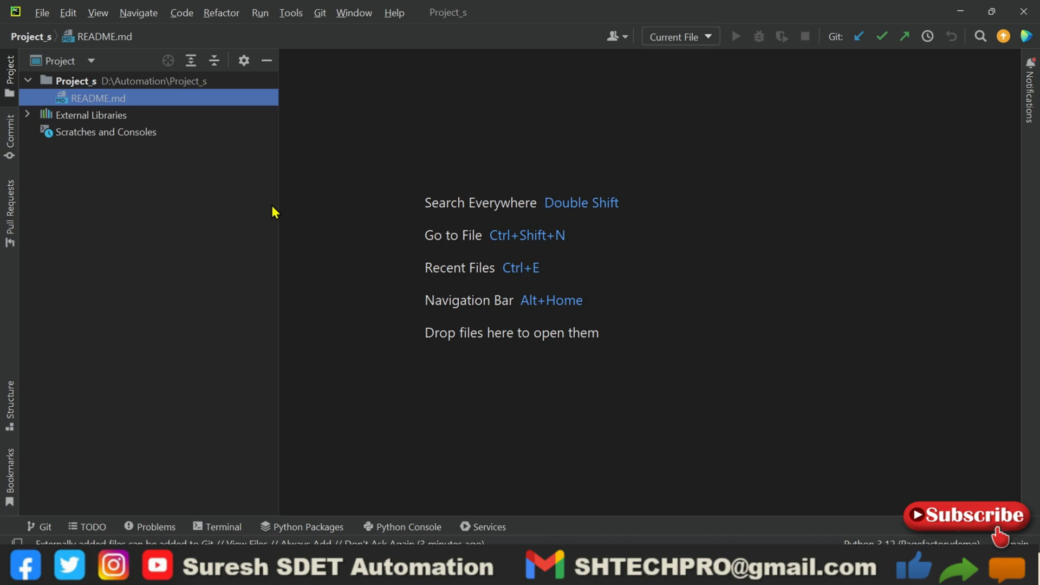
mouse_move(695, 366)
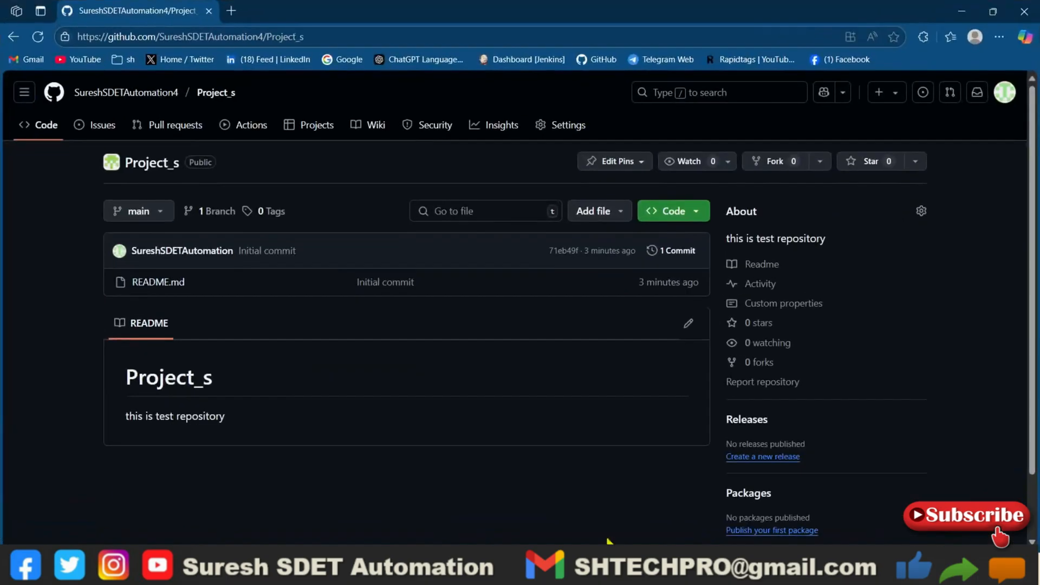
mouse_move(210, 235)
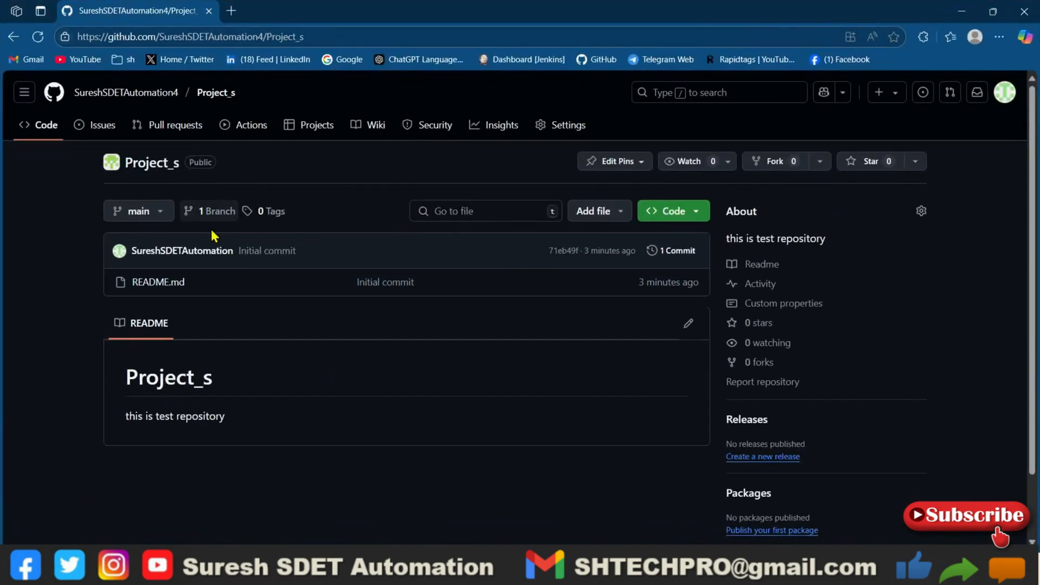
mouse_move(410, 334)
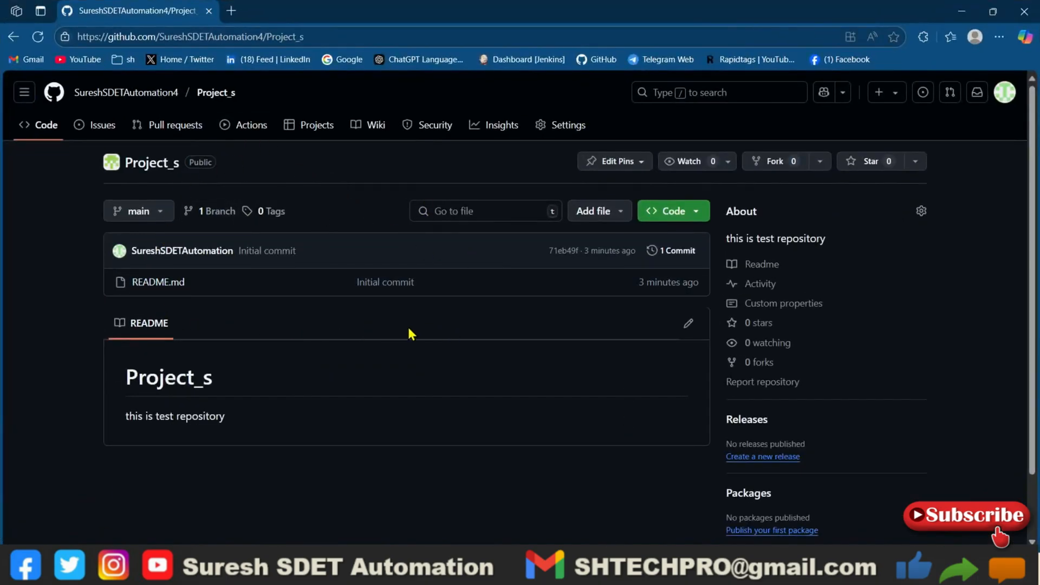
mouse_move(218, 313)
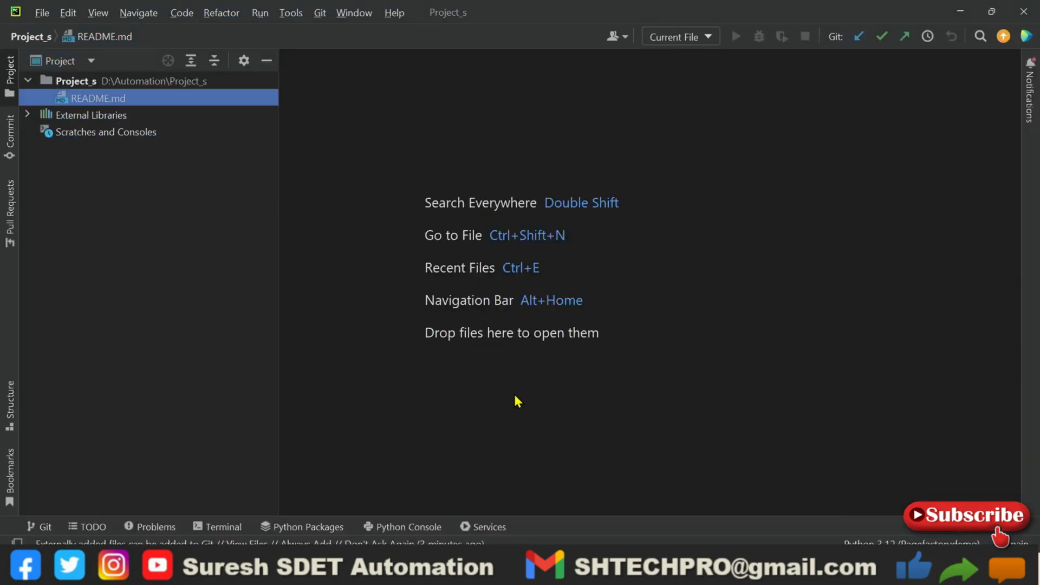
Add a new line '52' to README.md in the editor
double_click(97, 97)
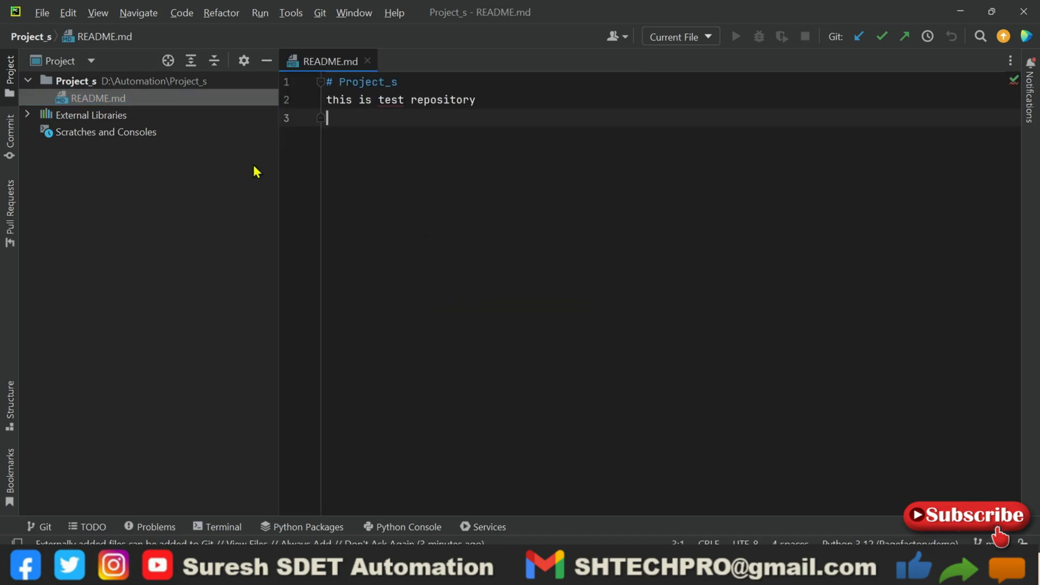
type("5")
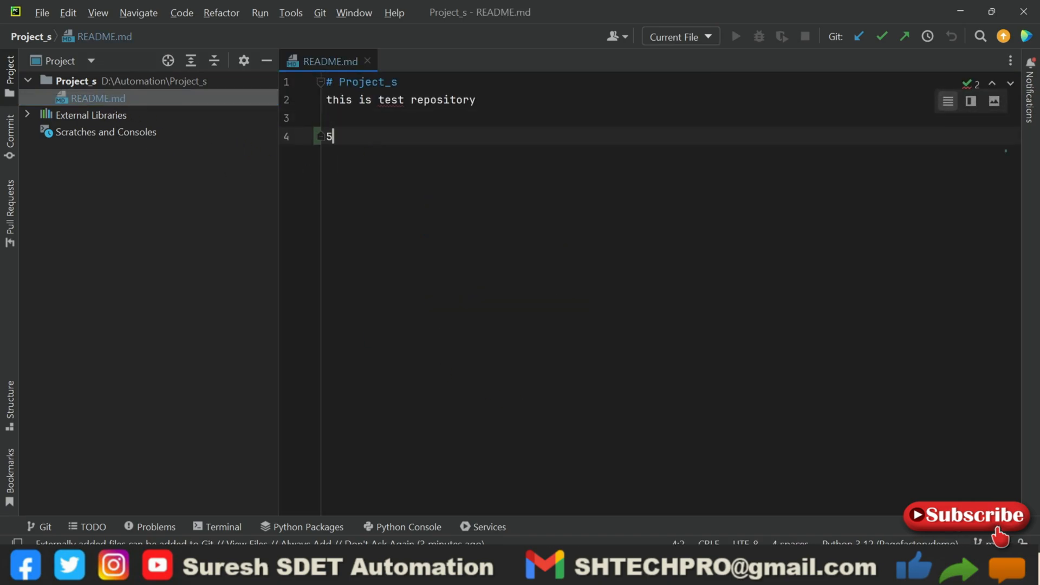
type("2")
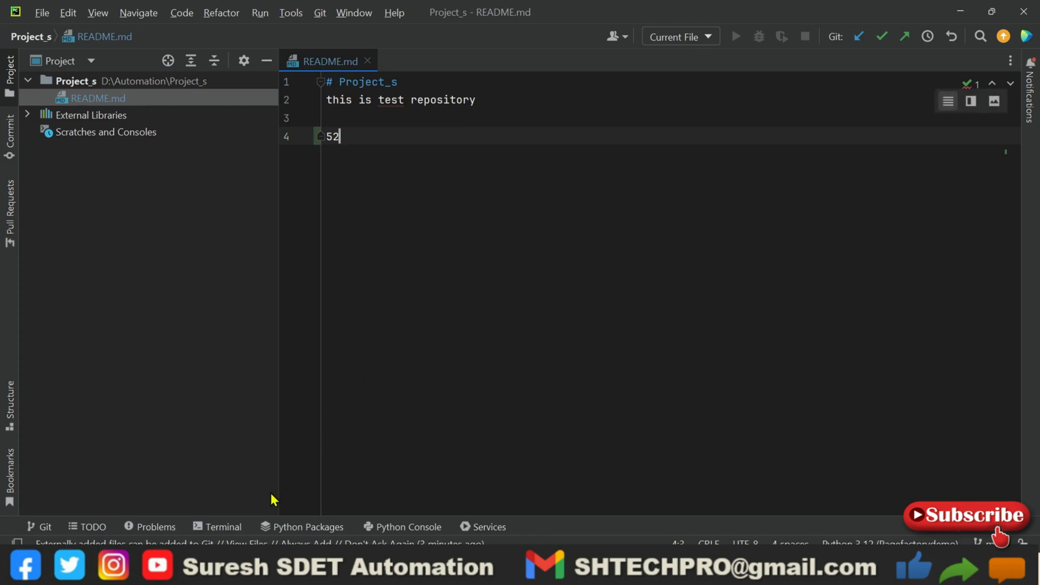
left_click(223, 526)
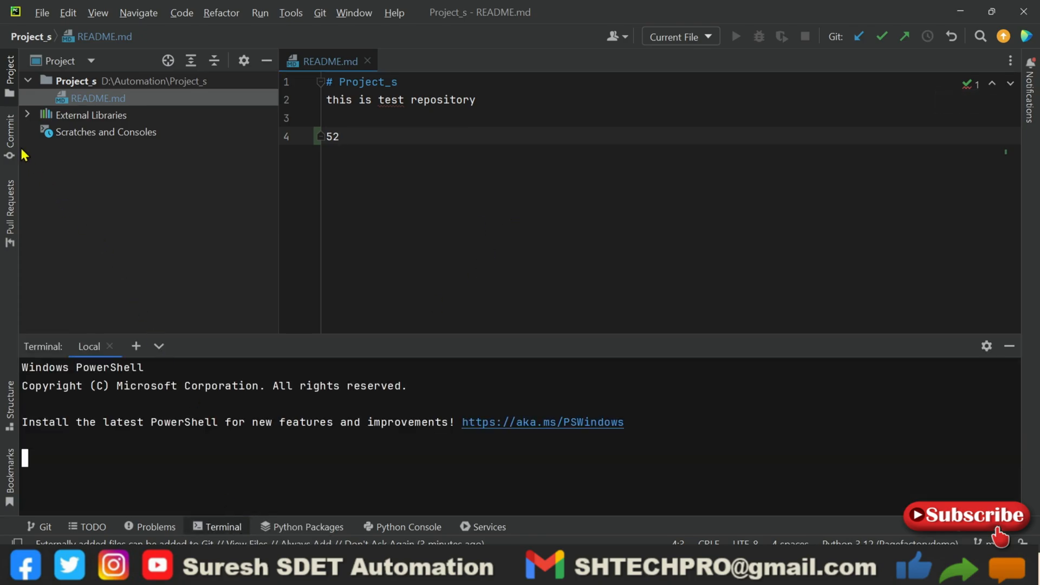
Commit the README.md change locally with the message 'second commit'
left_click(6, 147)
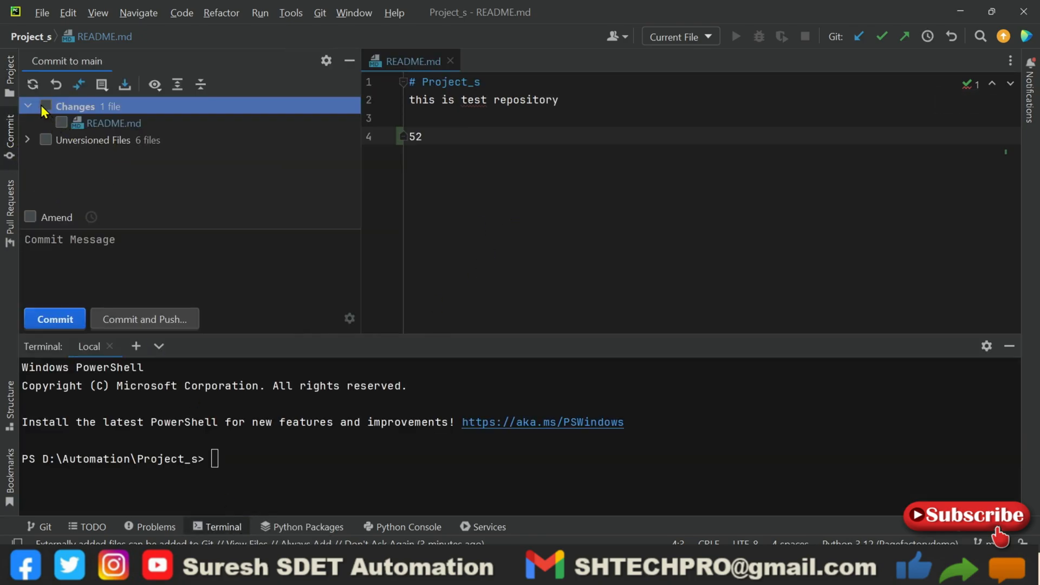
left_click(46, 106)
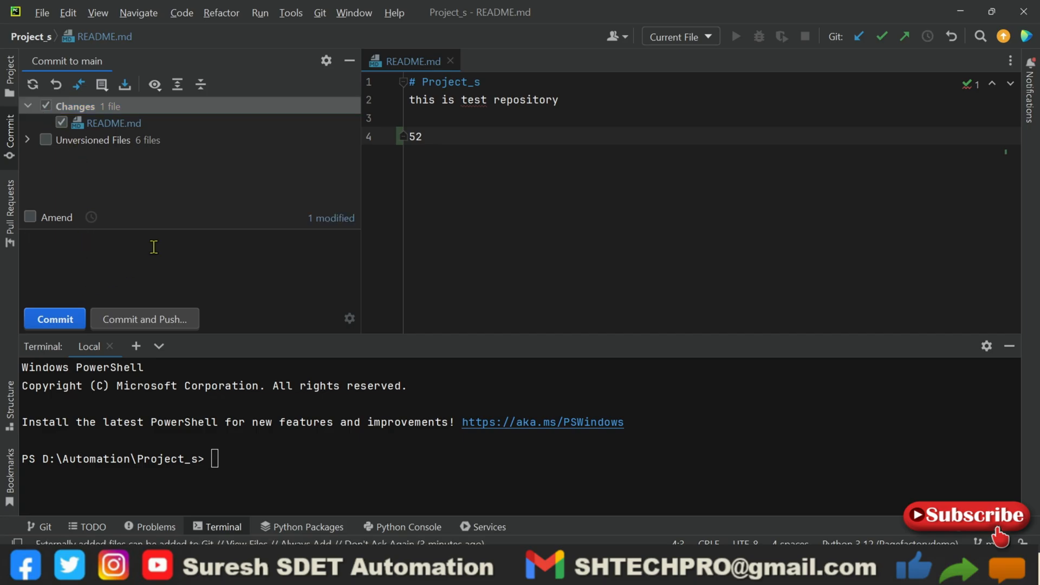
type("second co")
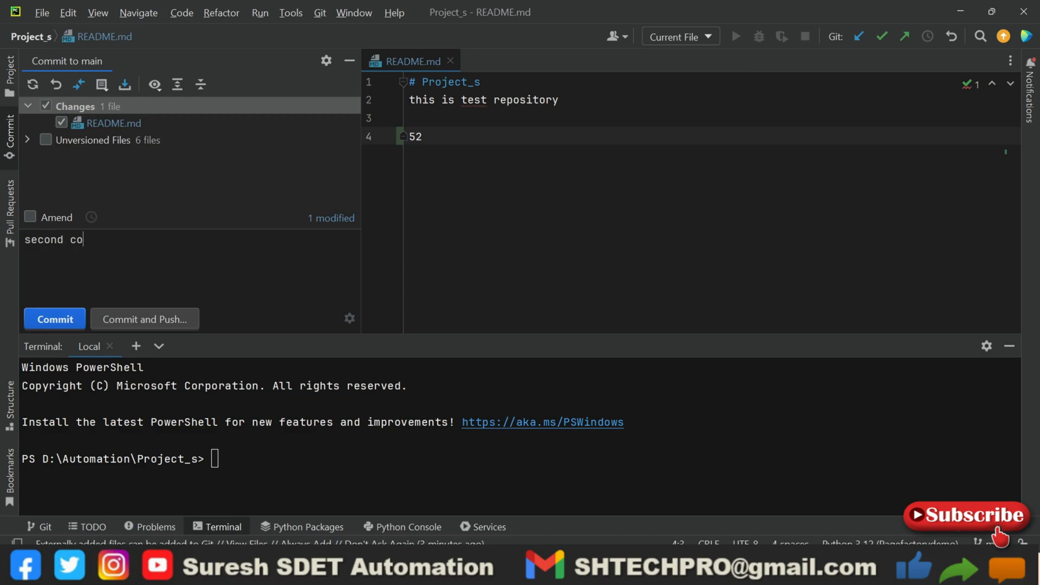
type("mmit")
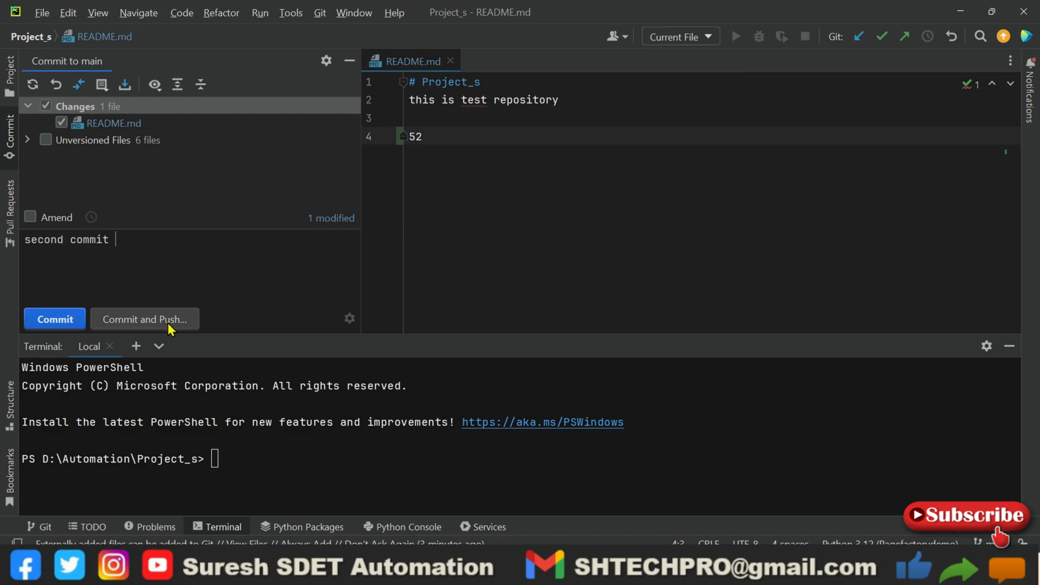
left_click(54, 318)
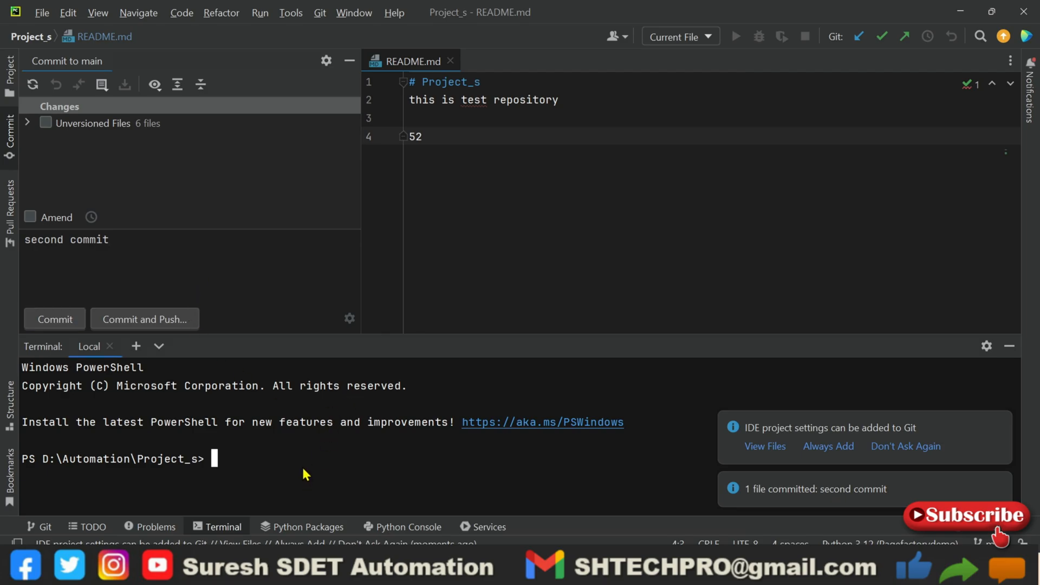
Run git push in the terminal to send the commit to GitHub
type("git pus")
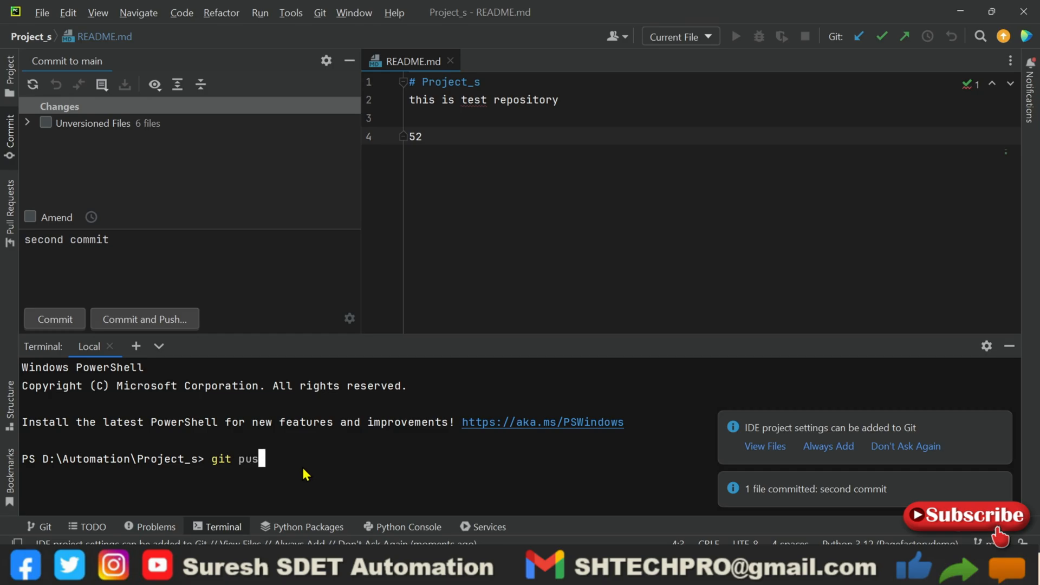
type("h")
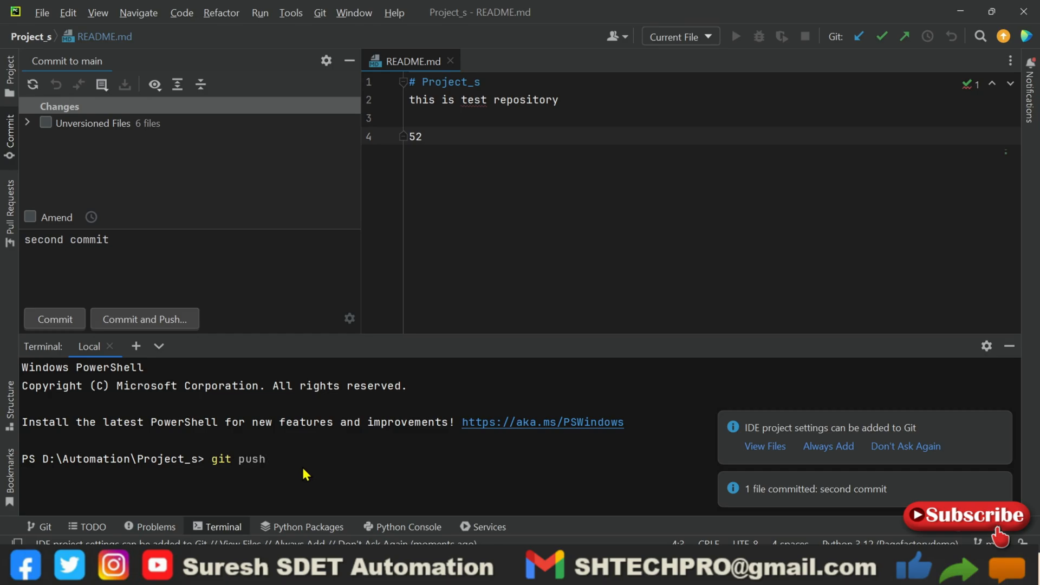
key("Enter")
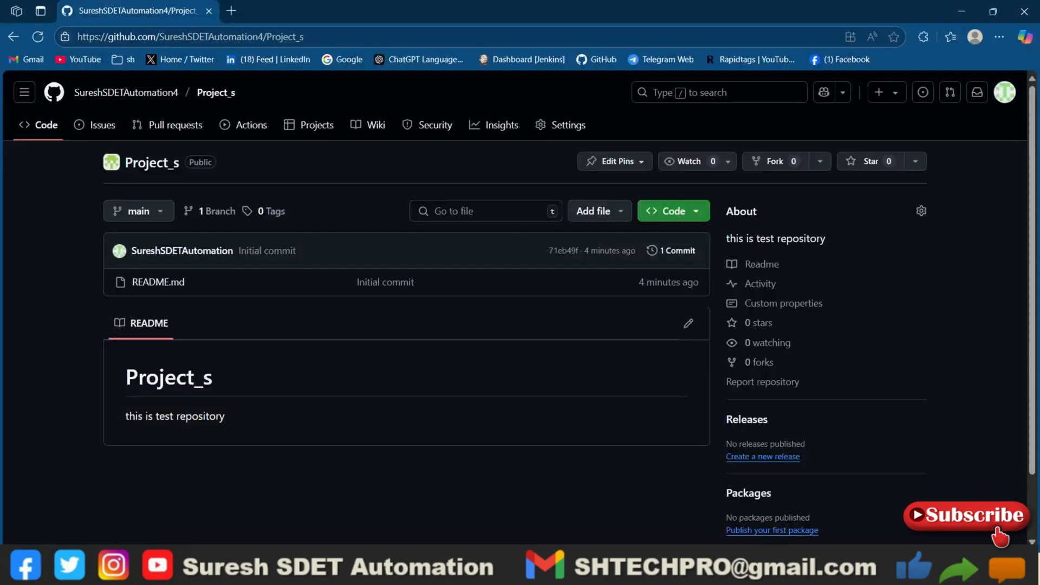
mouse_move(130, 96)
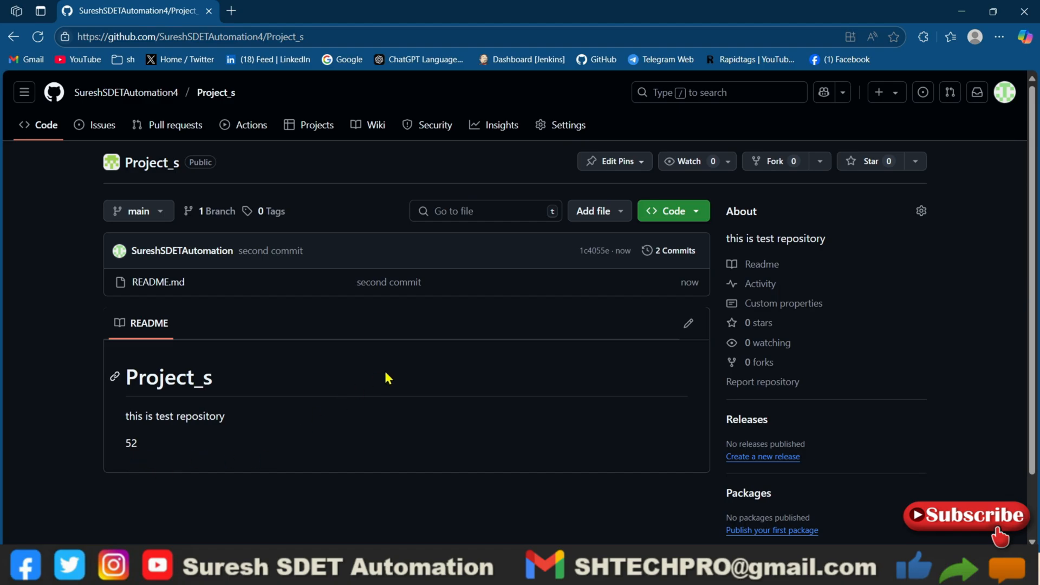
mouse_move(567, 129)
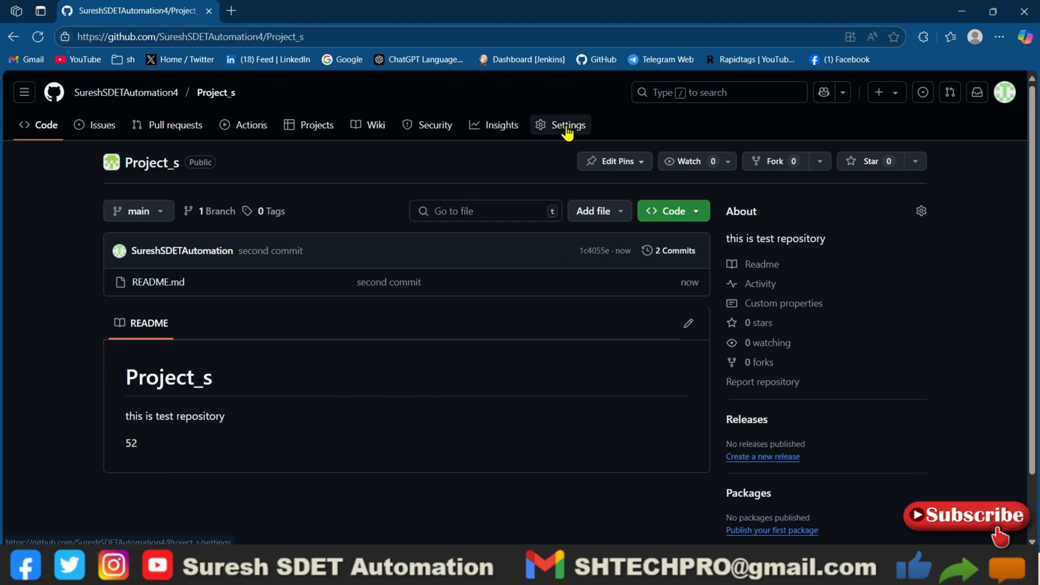
Reach Settings > Rules > Rulesets and choose New branch ruleset
left_click(568, 125)
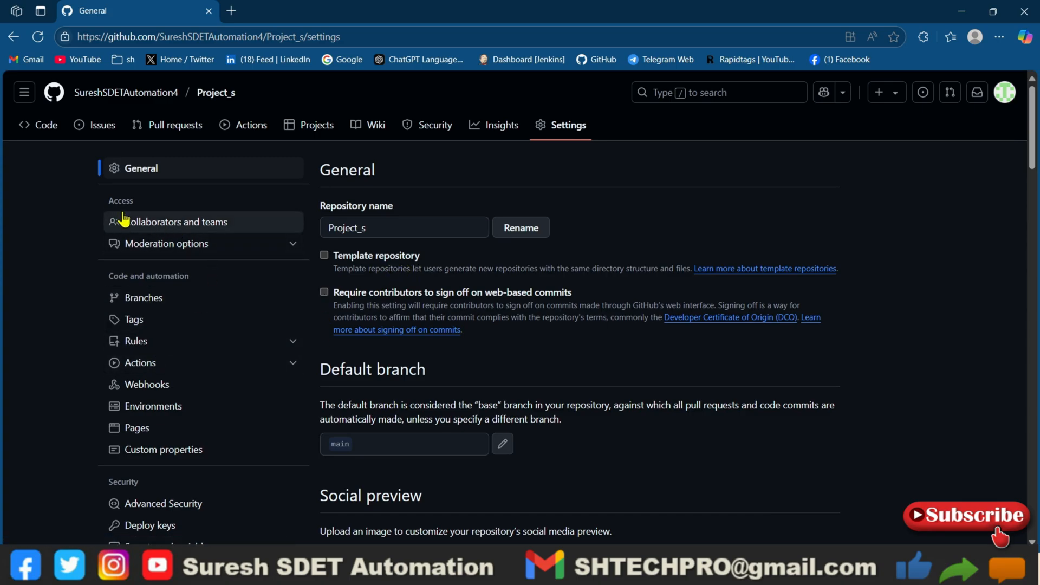
mouse_move(215, 95)
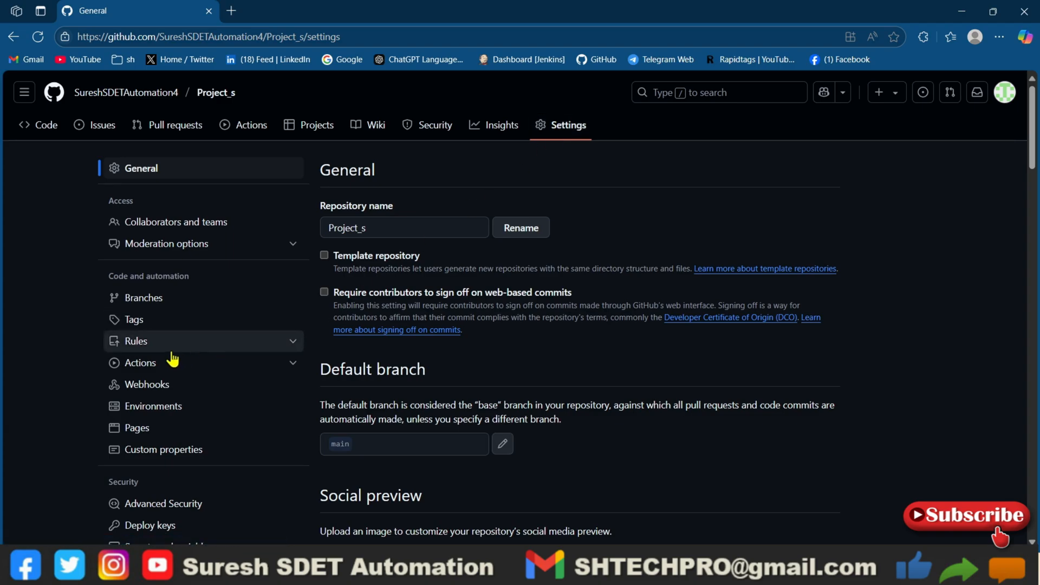
left_click(136, 341)
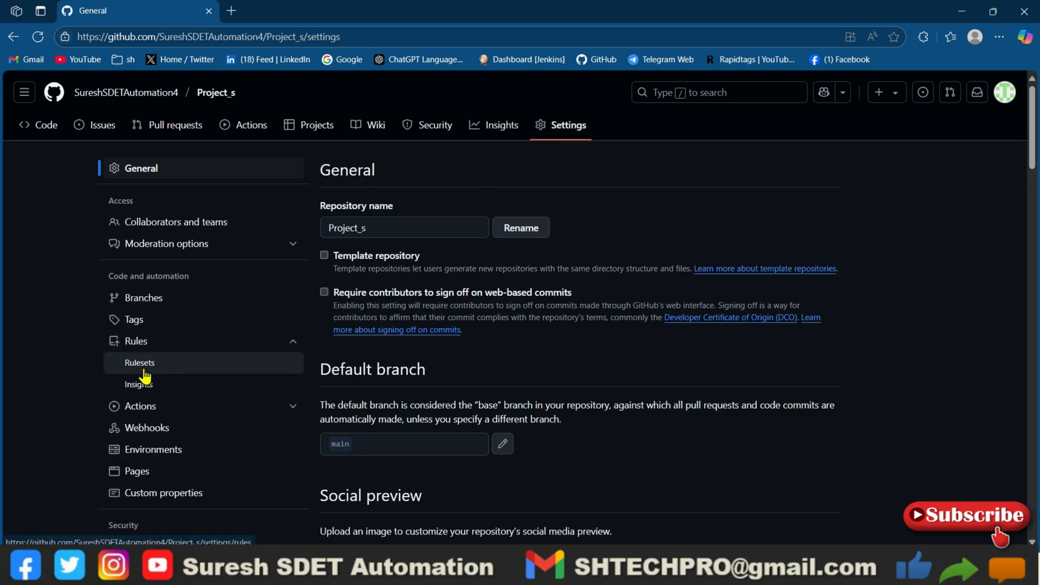
left_click(138, 361)
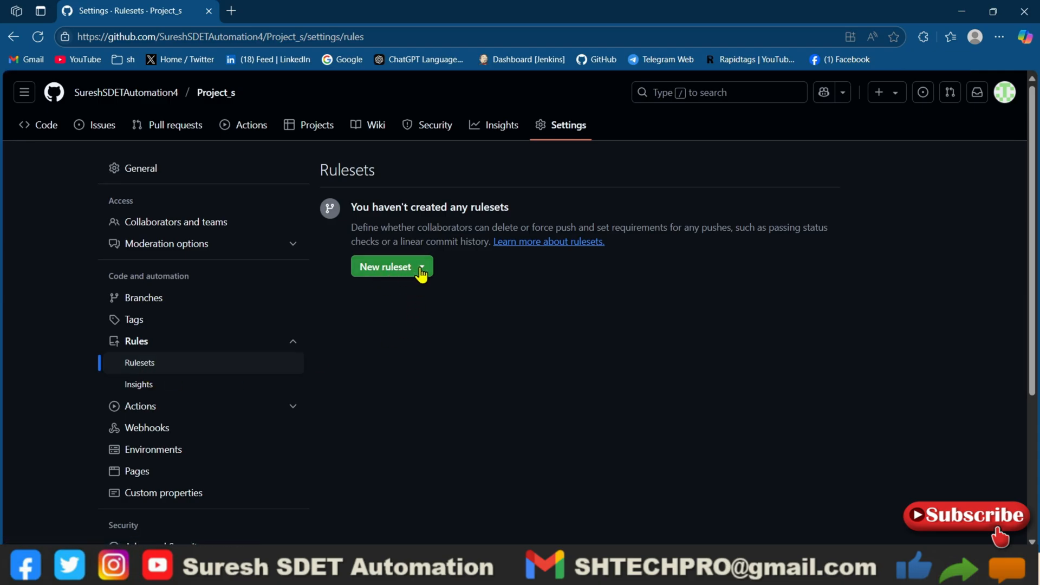
left_click(422, 267)
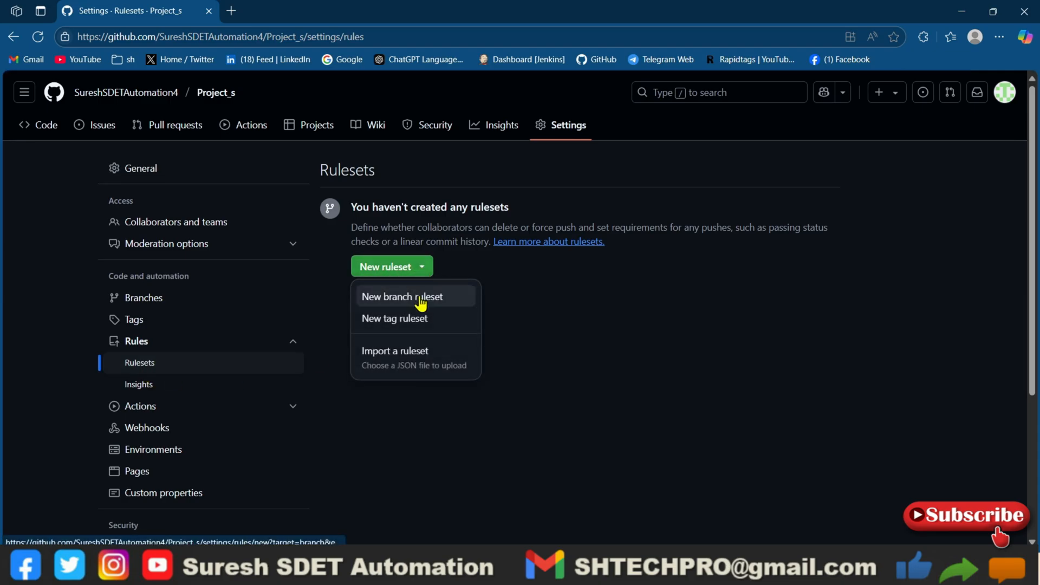
left_click(422, 296)
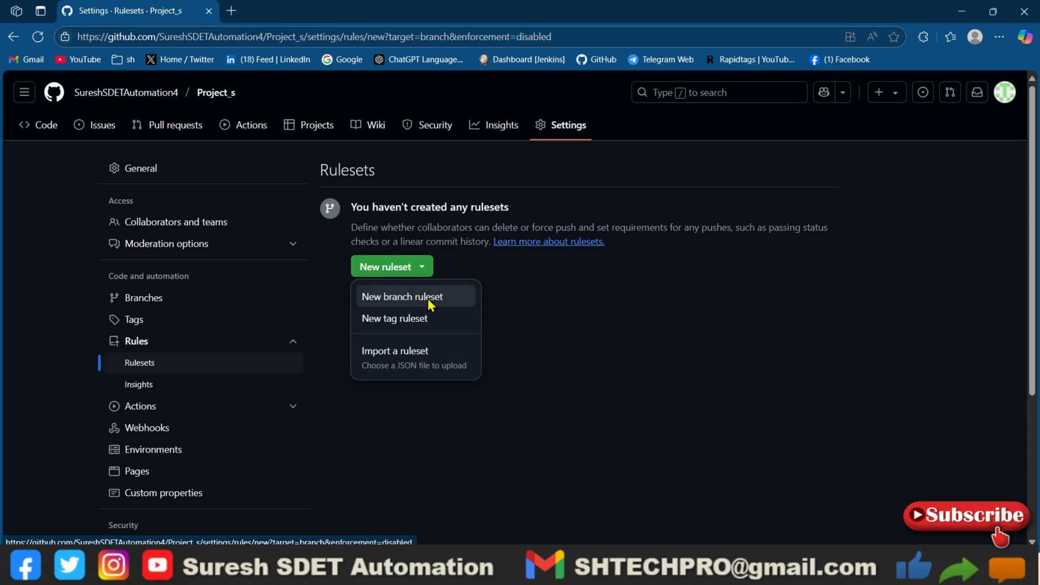
Name the ruleset 'master' and set its enforcement status to Active
left_click(403, 295)
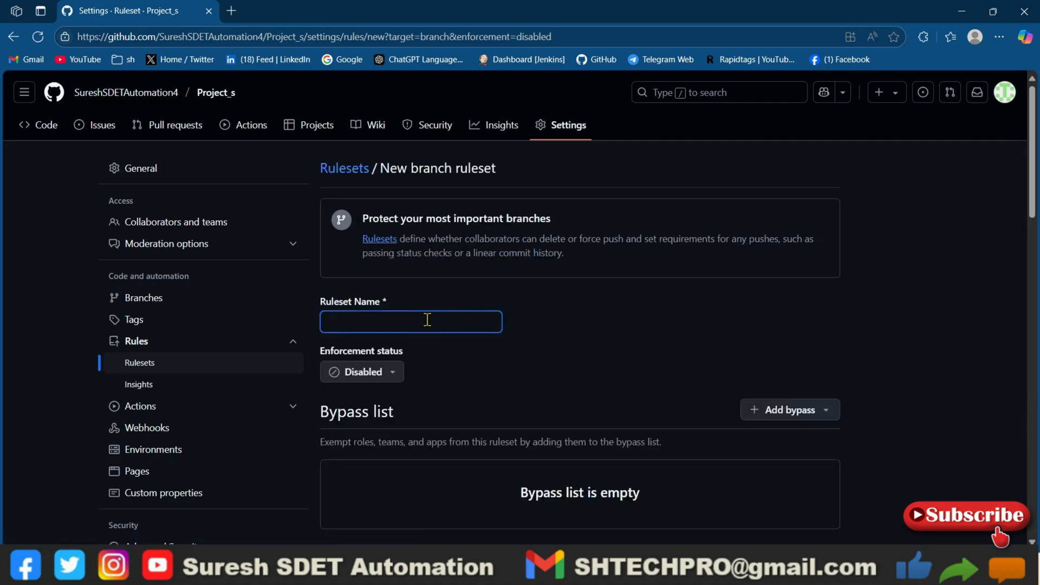
type("master")
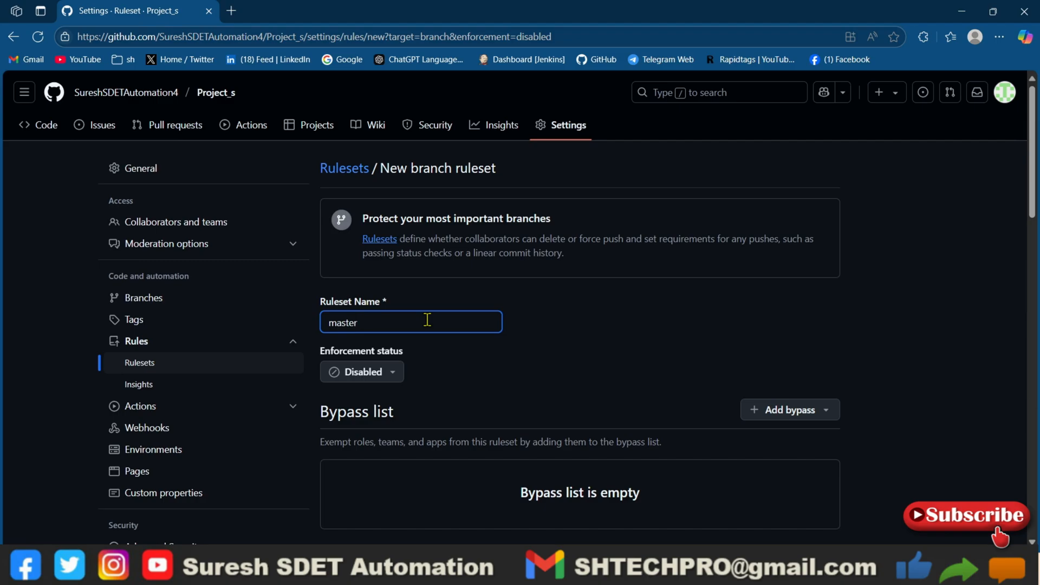
scroll("down", 3)
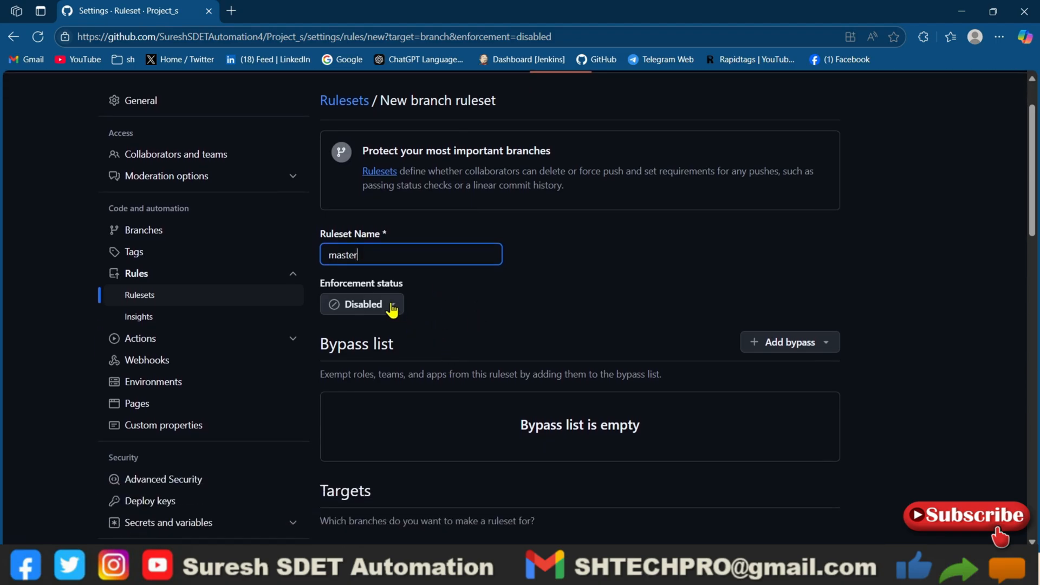
left_click(361, 305)
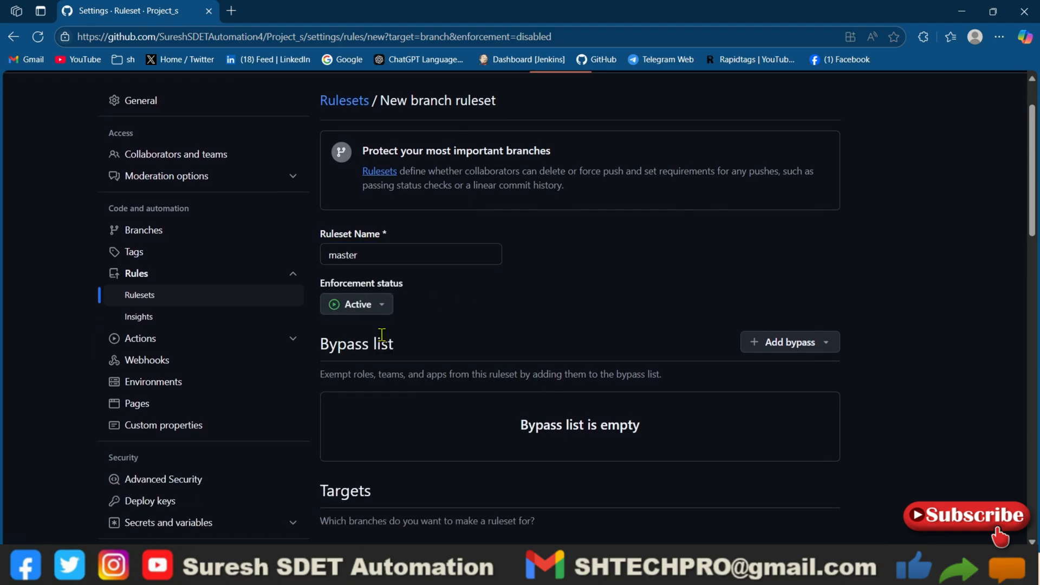
scroll("down", 3)
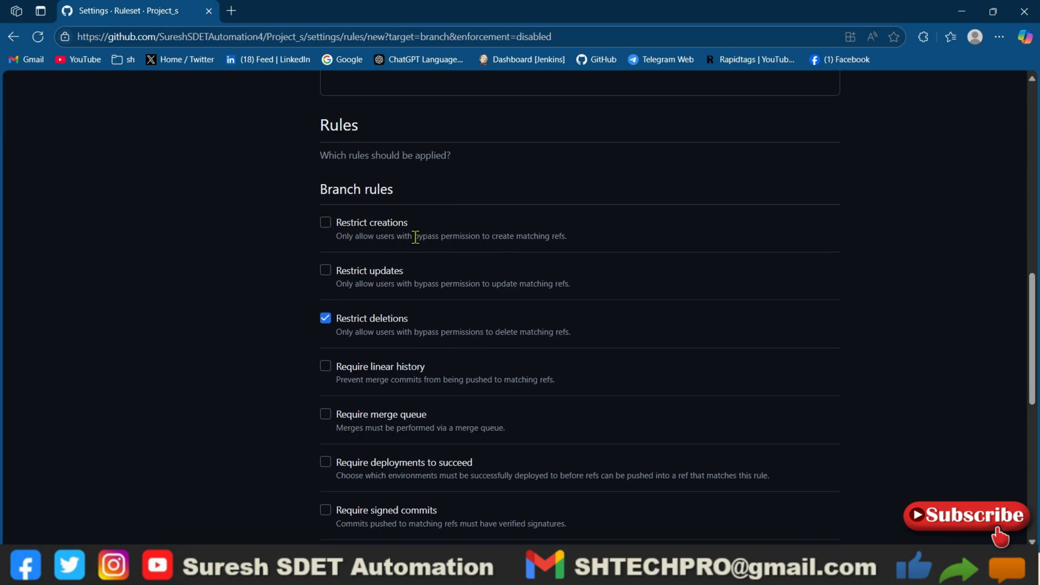
scroll("down", 3)
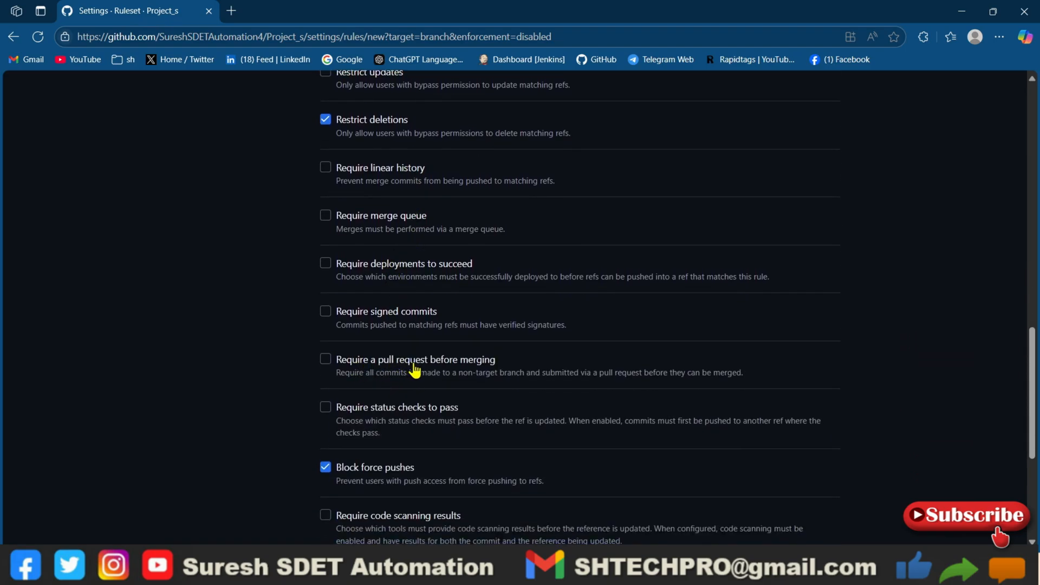
mouse_move(485, 369)
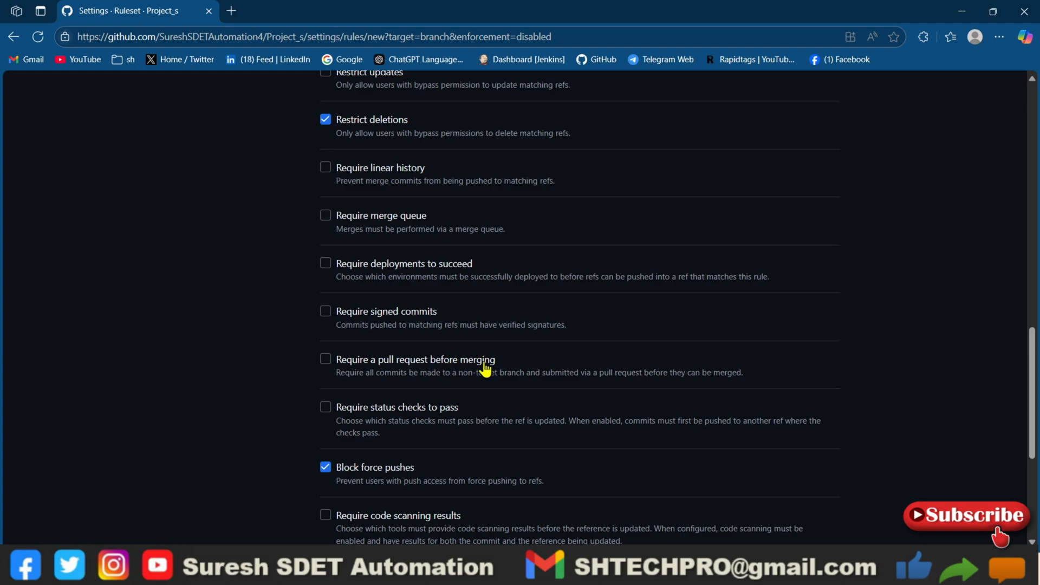
Require a pull request before merging with 1 required approval
left_click(325, 358)
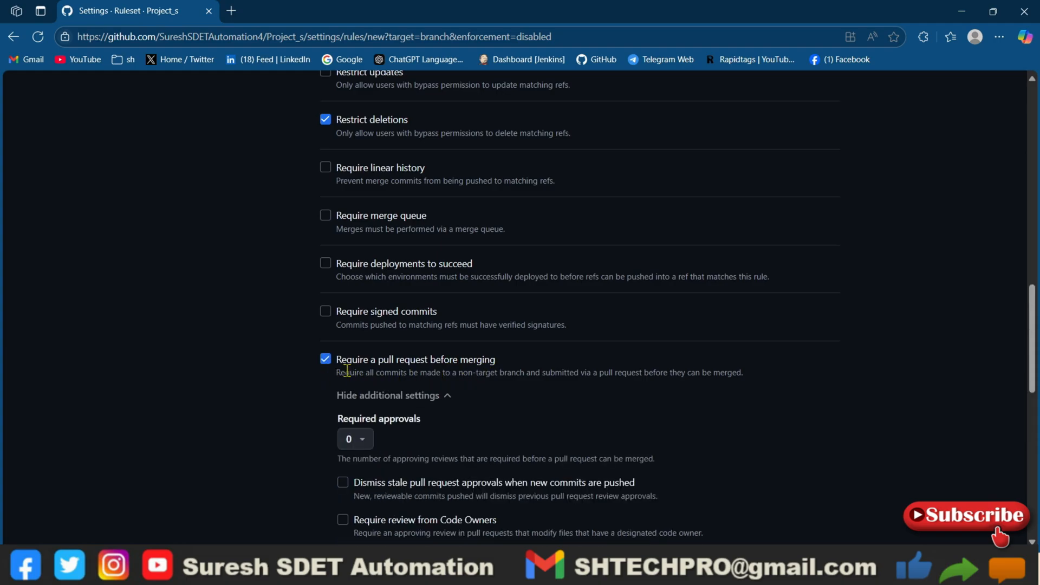
scroll("down", 3)
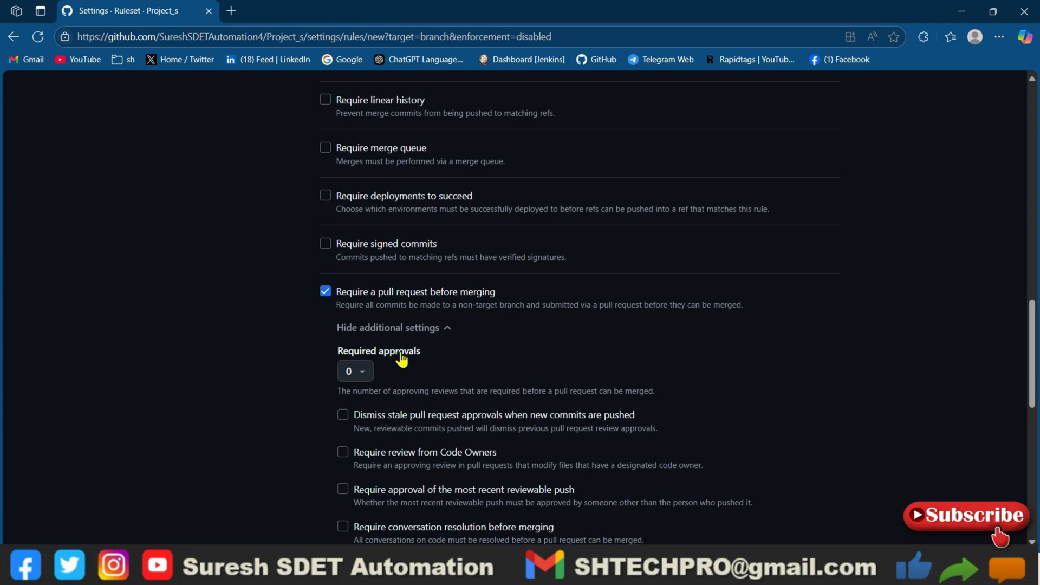
mouse_move(395, 374)
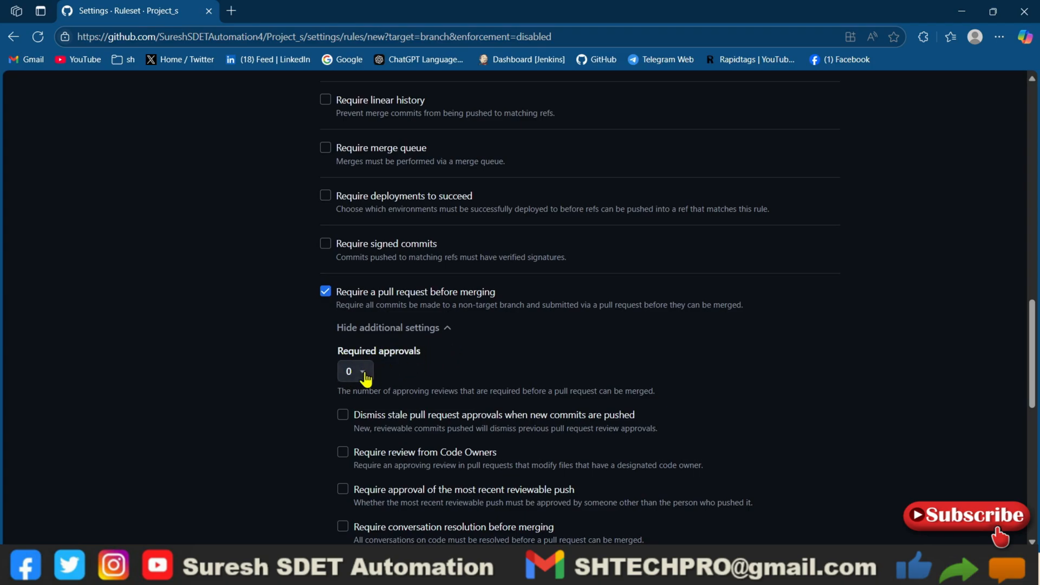
left_click(355, 371)
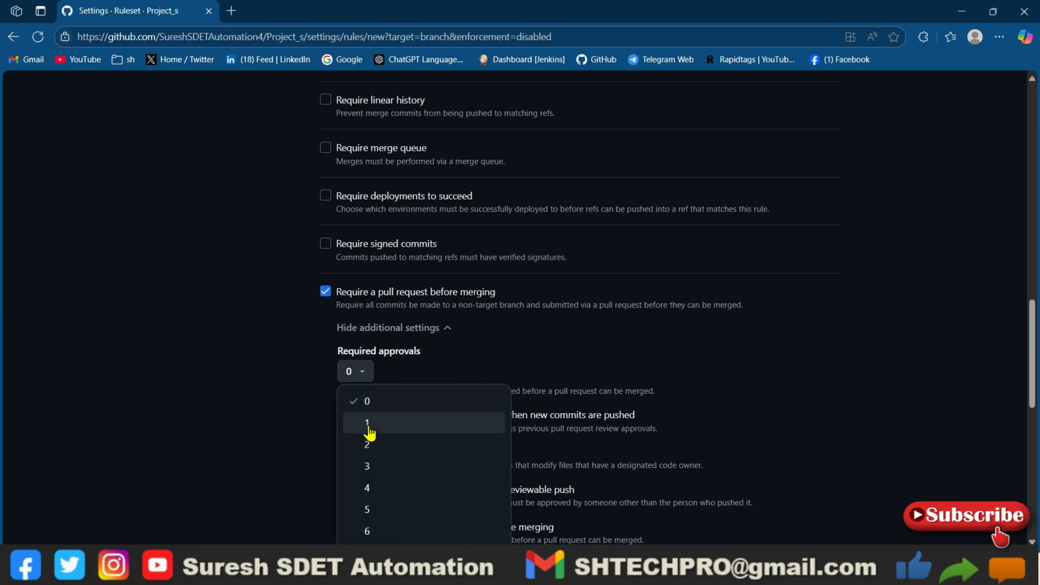
left_click(366, 425)
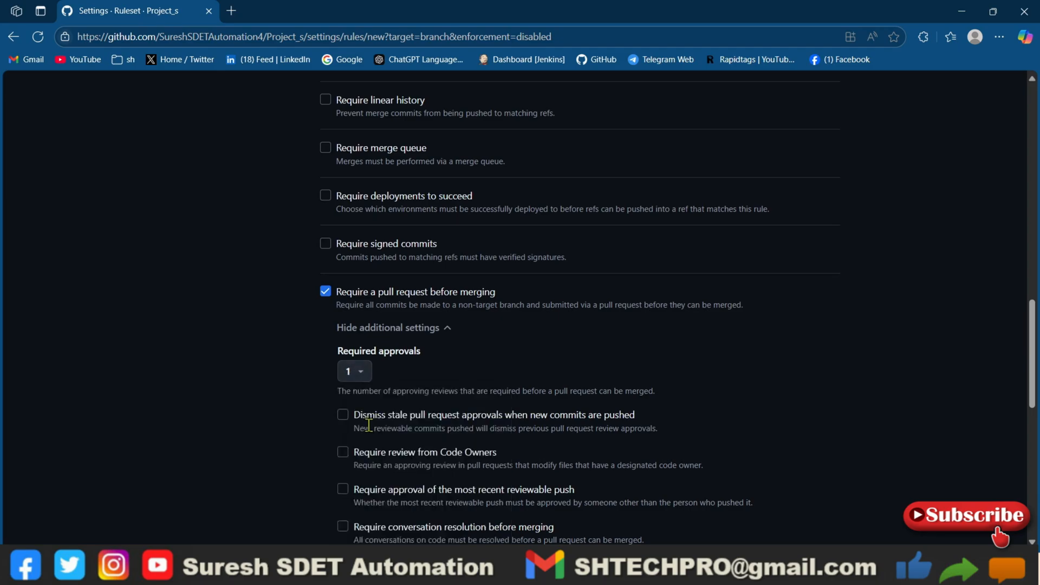
left_click(354, 371)
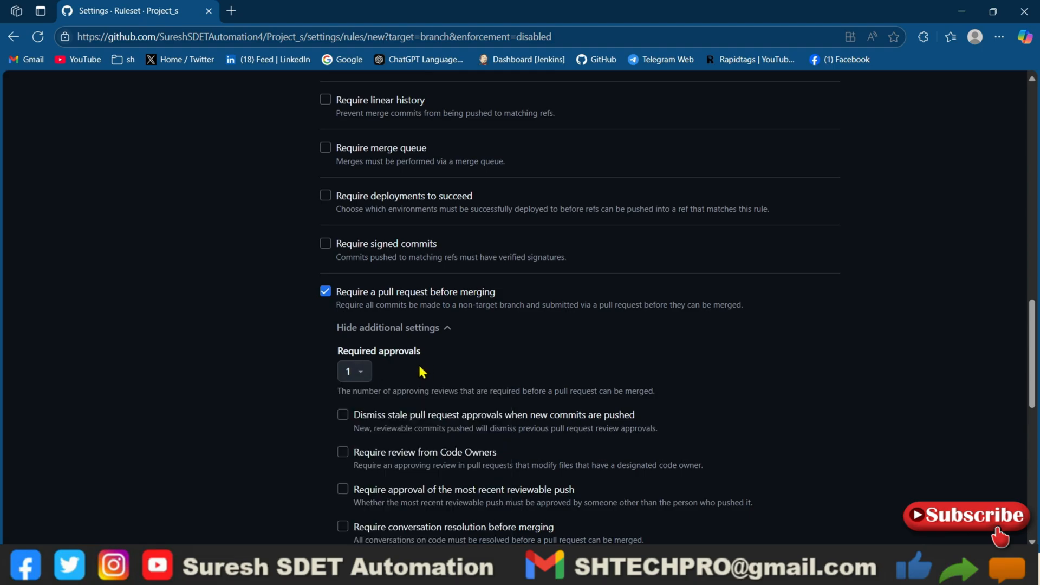
scroll("down", 3)
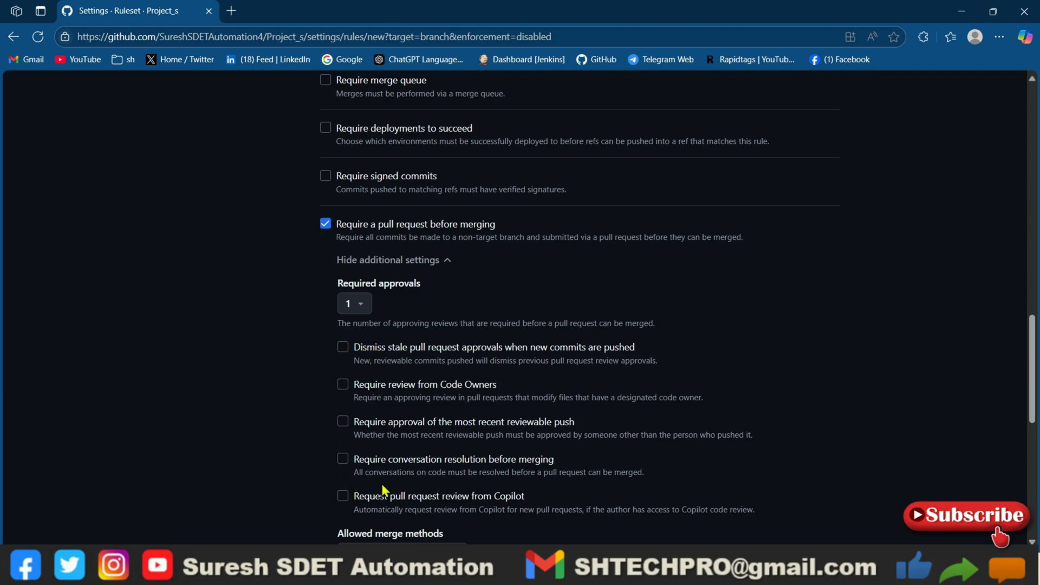
mouse_move(381, 346)
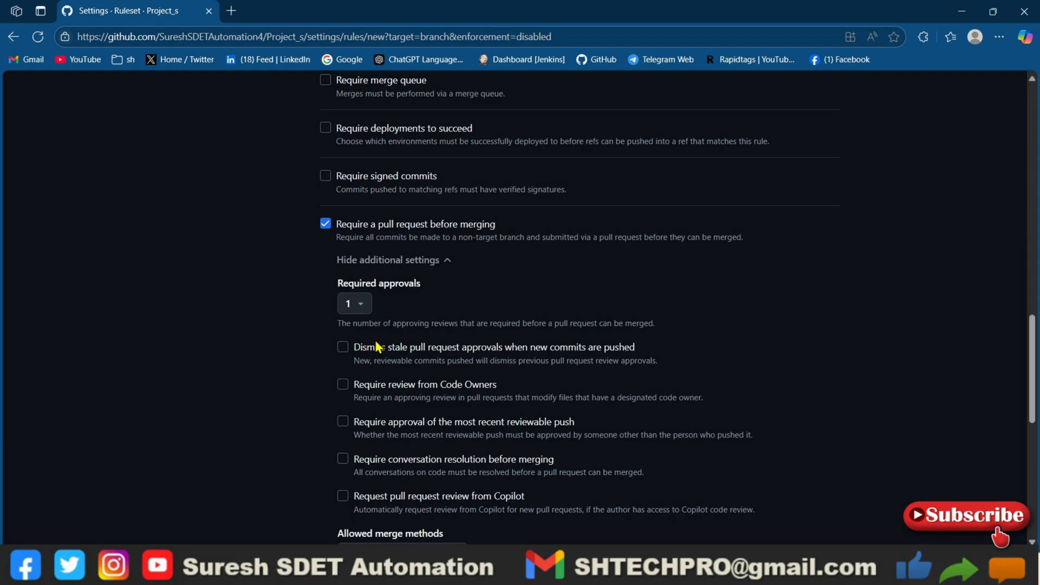
scroll("down", 3)
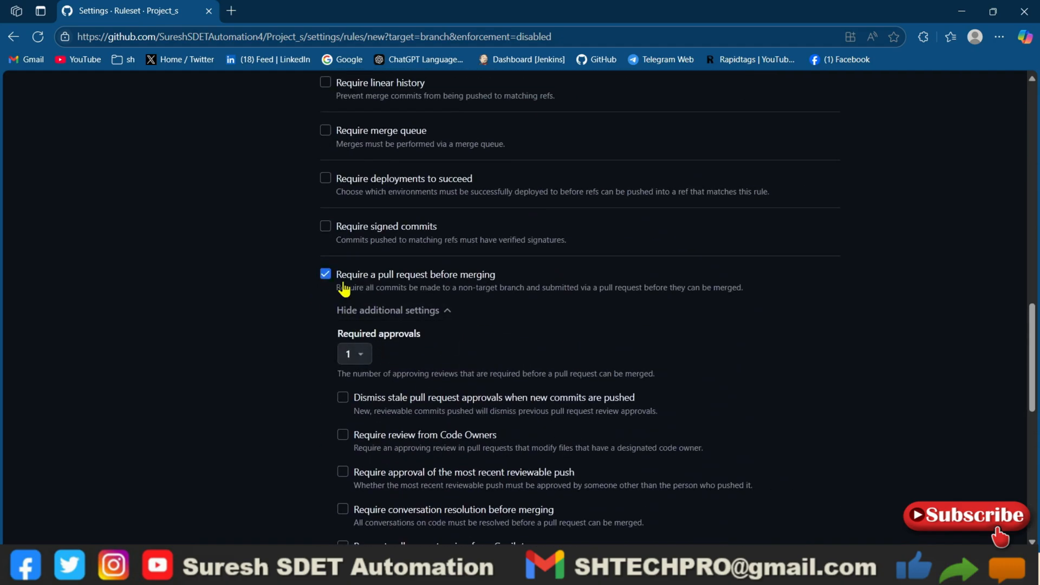
scroll("down", 3)
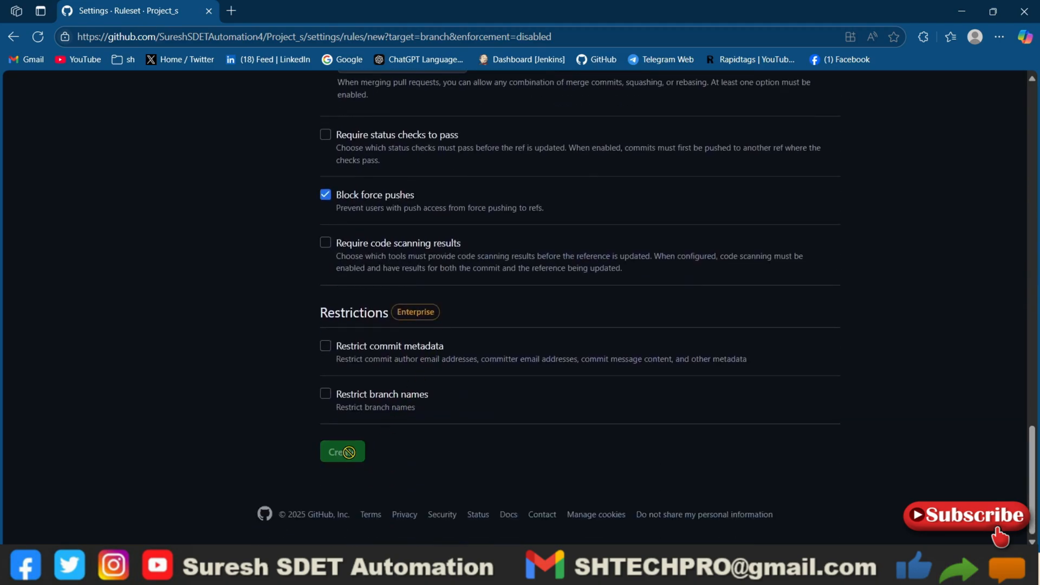
left_click(342, 450)
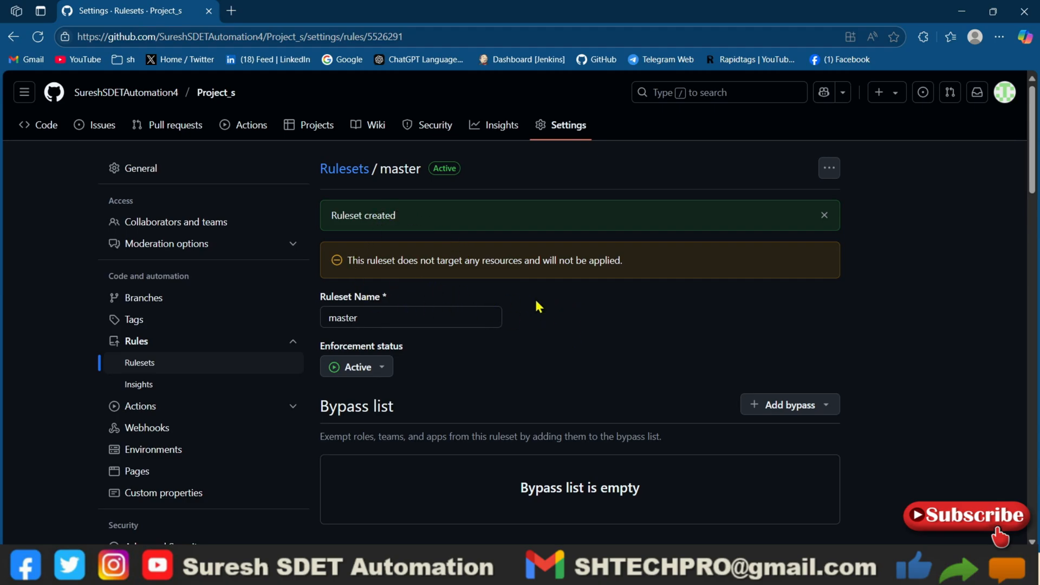
scroll("down", 3)
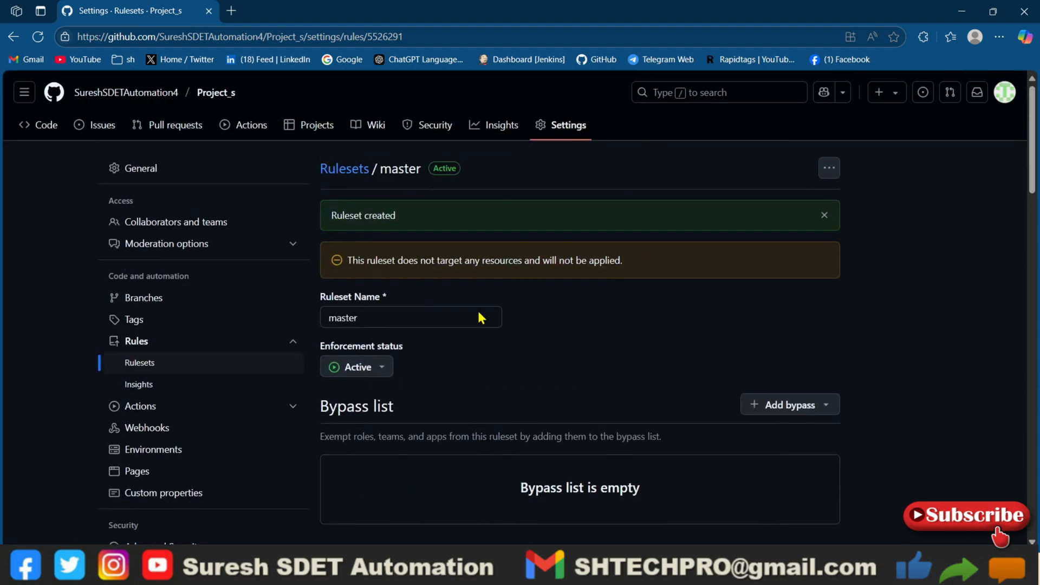
scroll("down", 3)
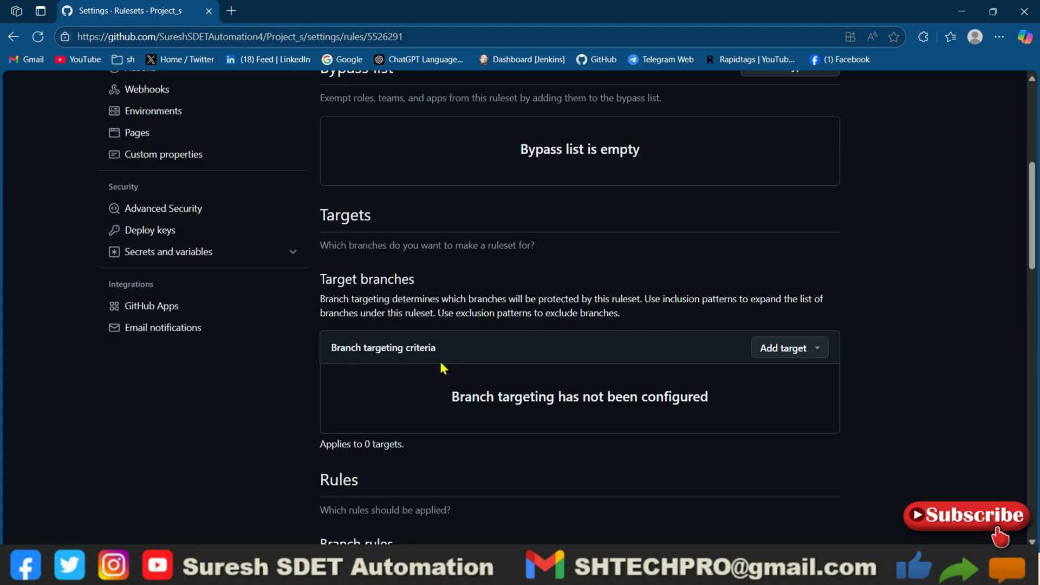
Target the ruleset at all branches and save the changes
left_click(783, 347)
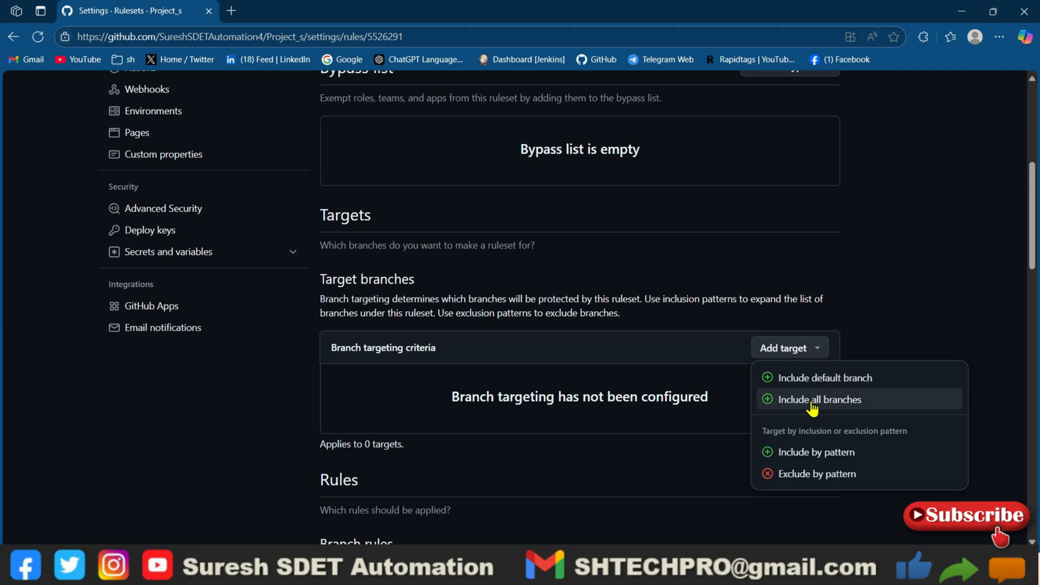
left_click(818, 399)
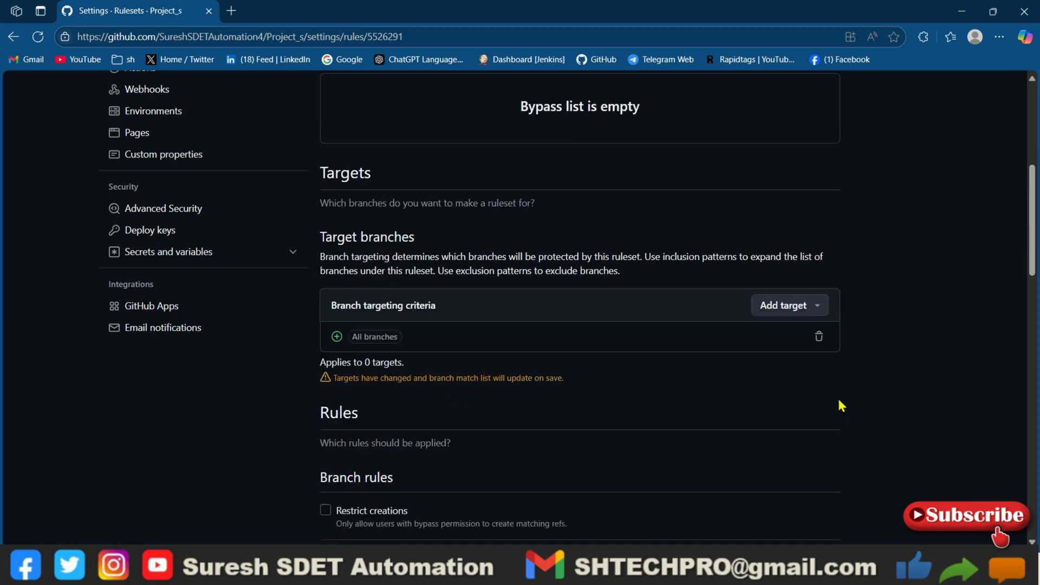
mouse_move(644, 381)
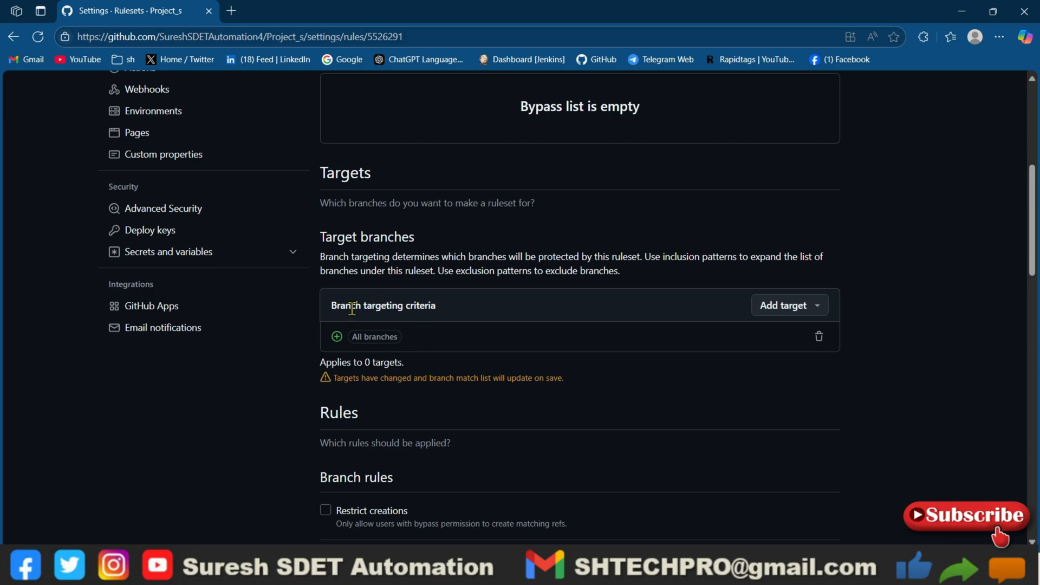
mouse_move(490, 351)
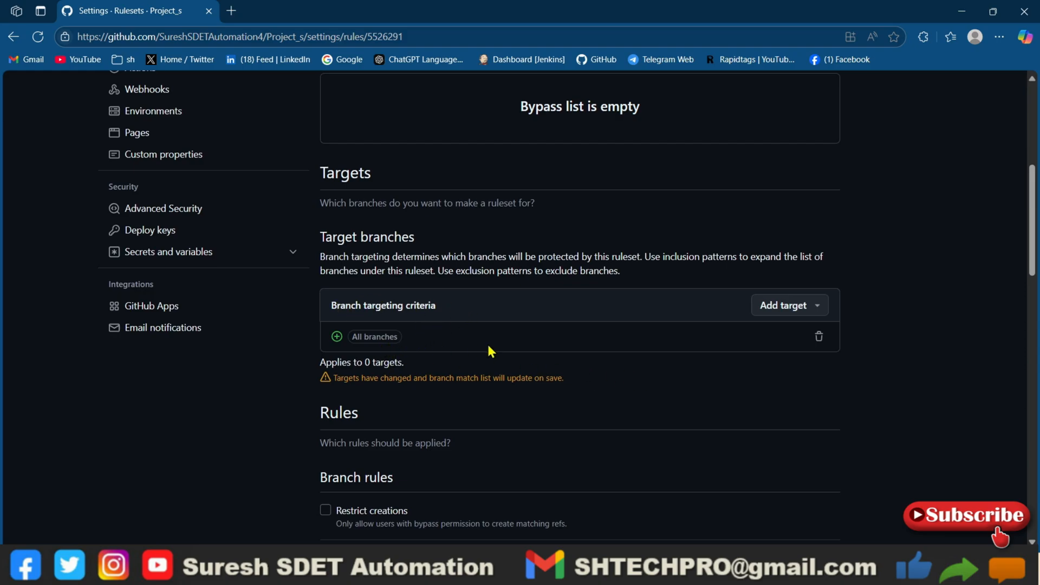
scroll("down", 3)
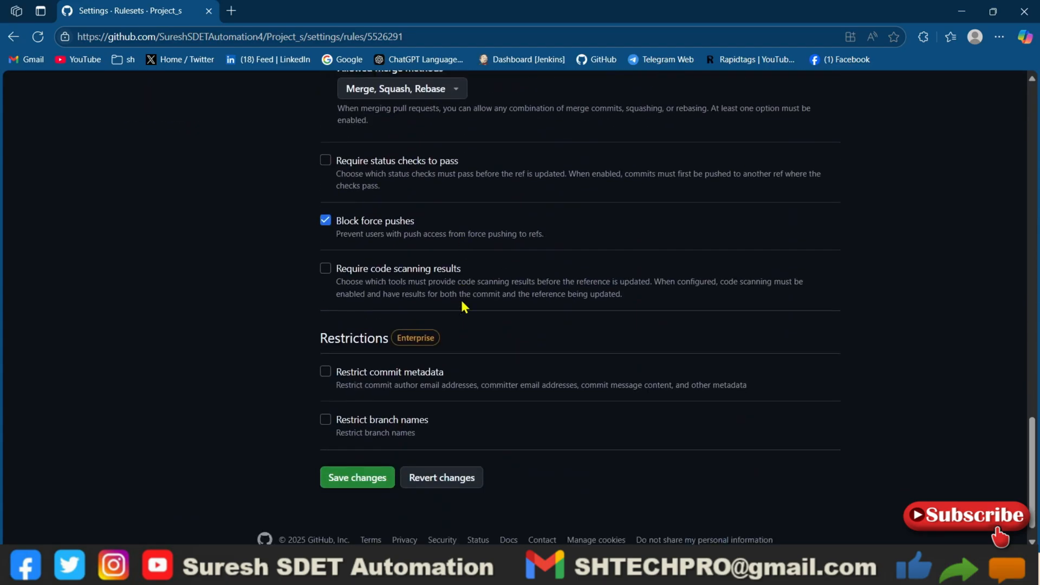
left_click(357, 476)
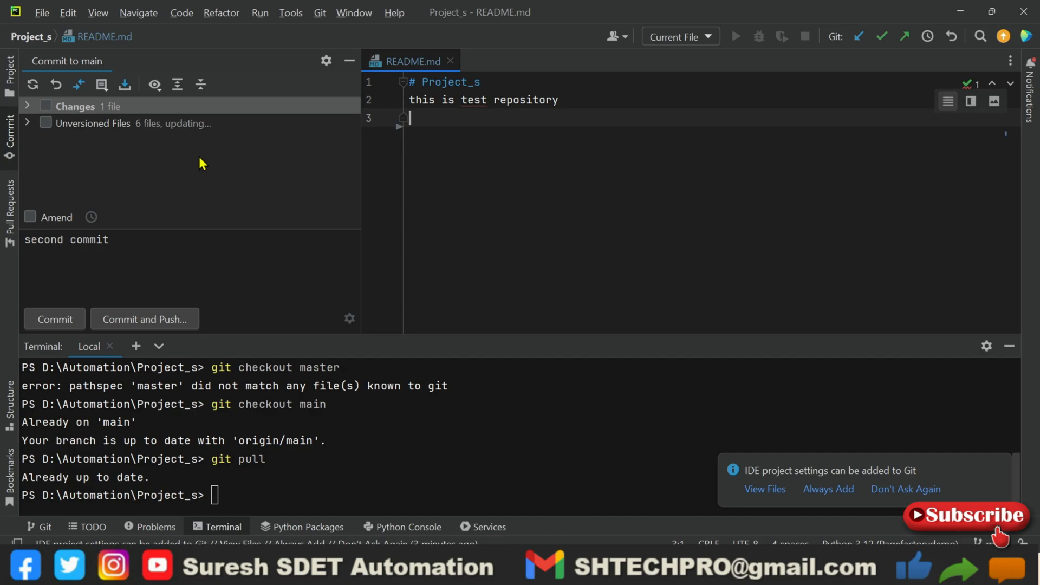
Tick README.md and commit it with the message 'direct commit to master'
left_click(33, 106)
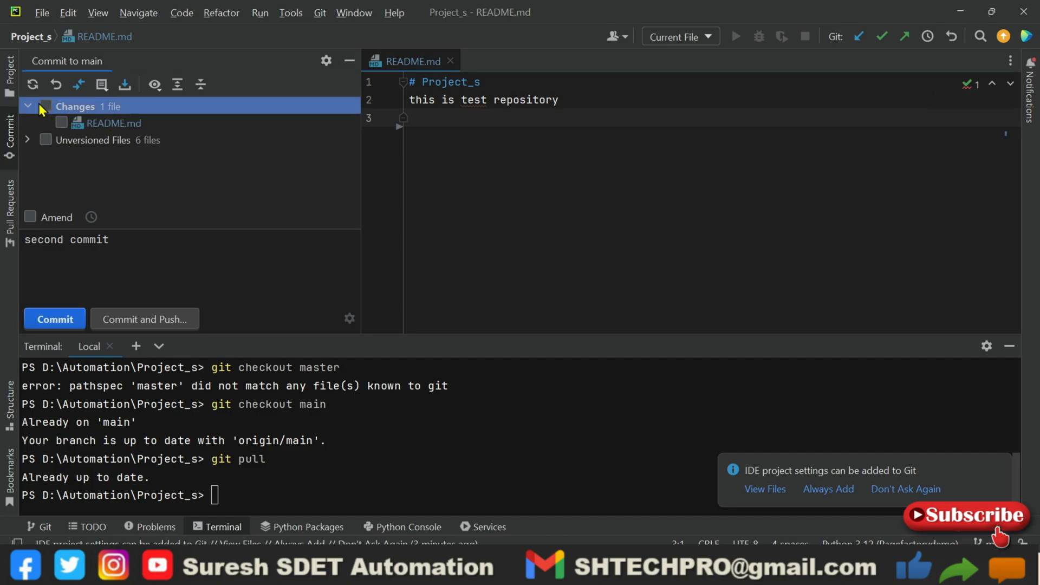
left_click(45, 106)
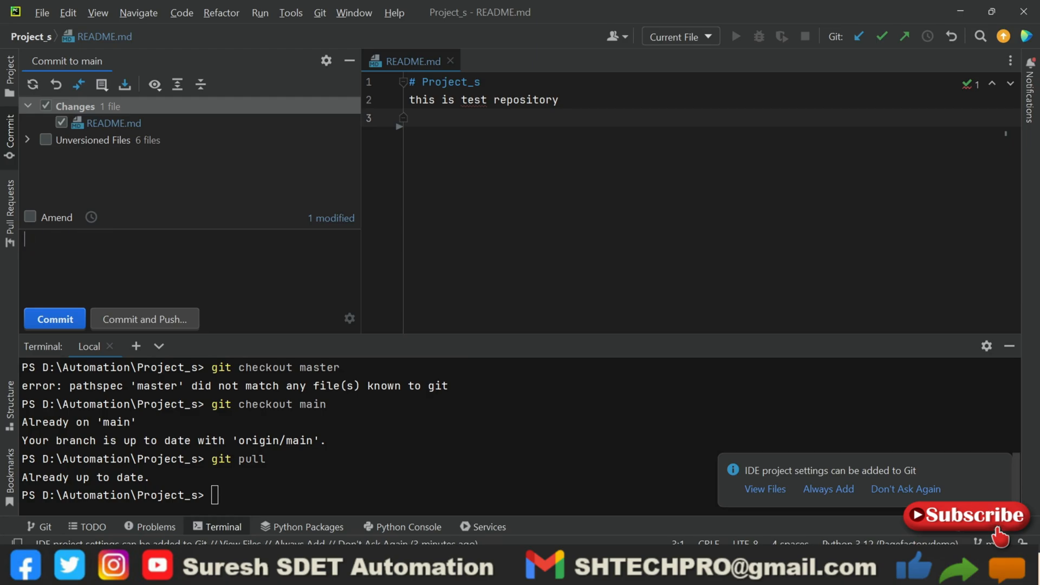
type("direct commit to master")
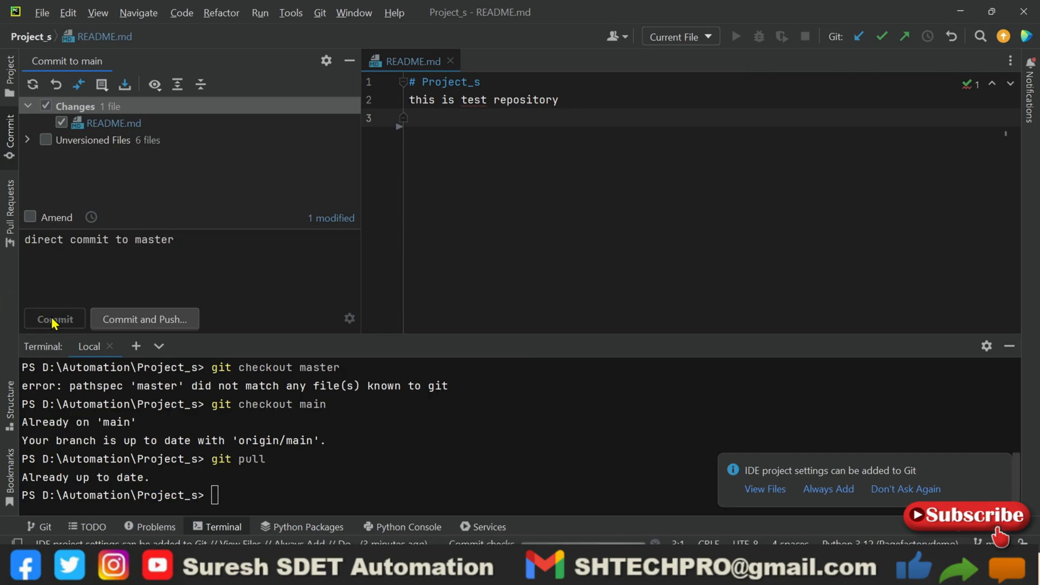
left_click(54, 318)
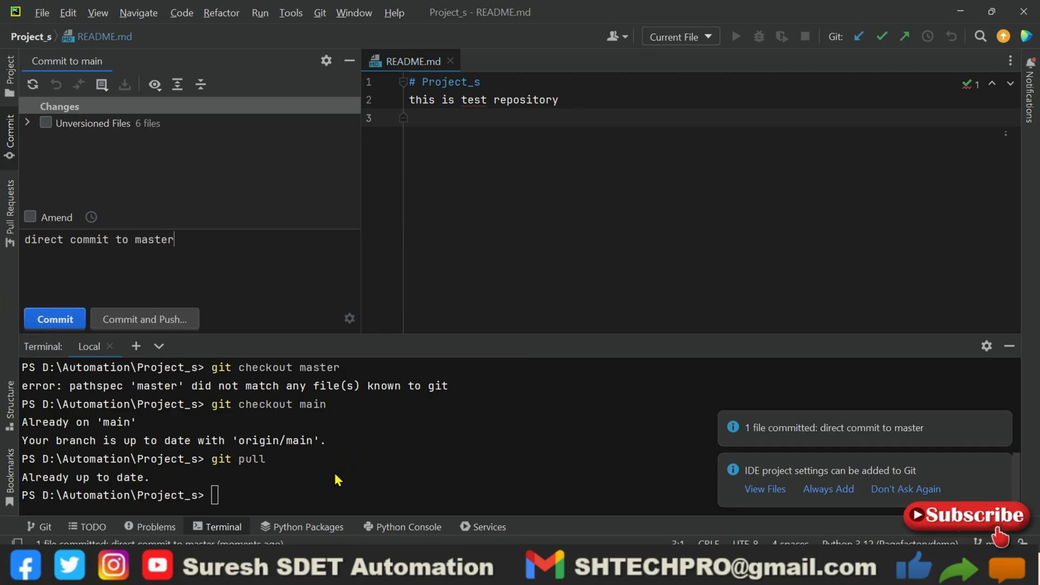
mouse_move(448, 483)
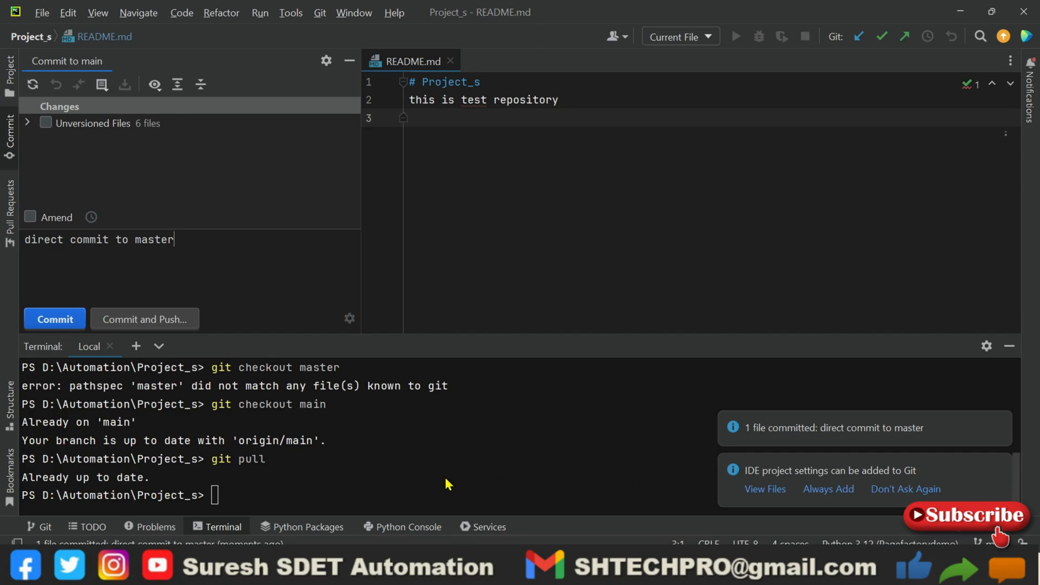
Run git push and receive the GH013 rule violation requiring a pull request
type("g")
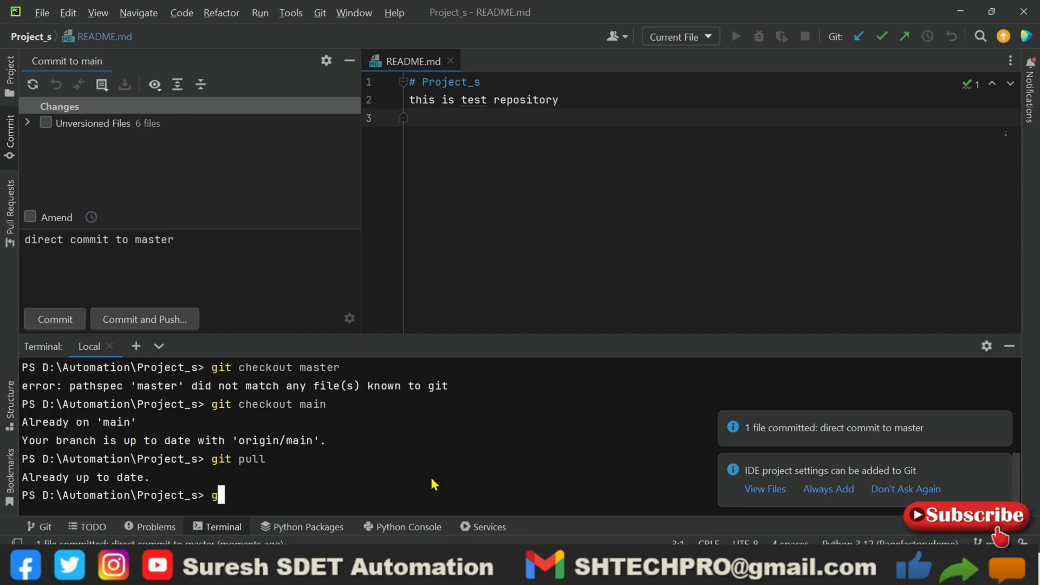
type("it push")
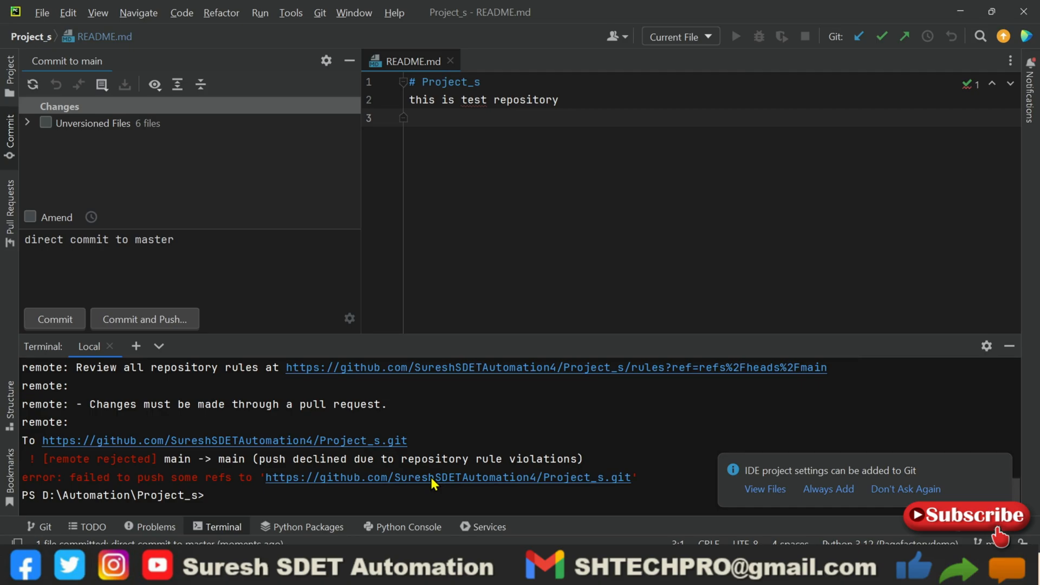
mouse_move(429, 481)
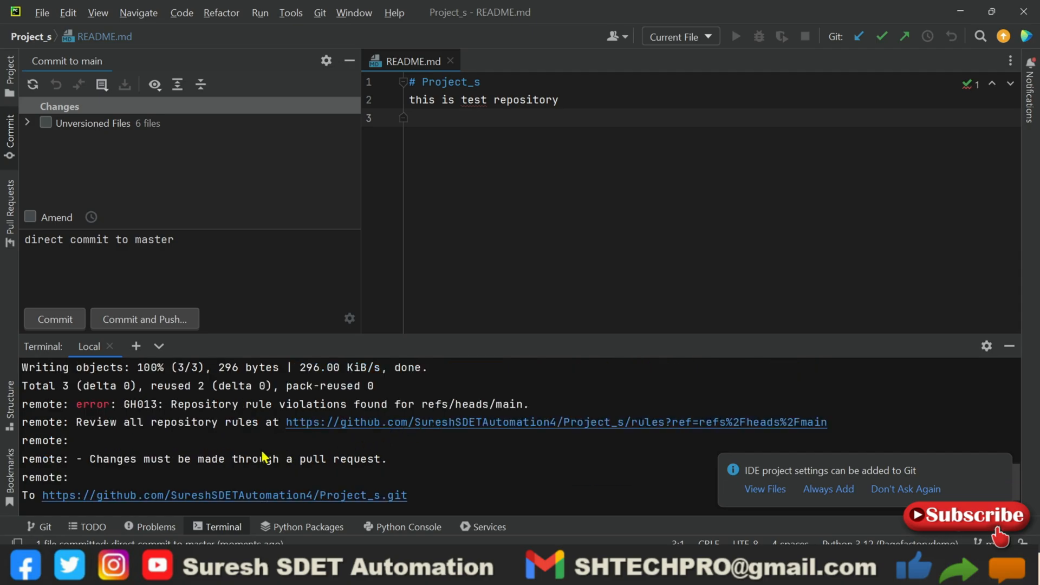
mouse_move(91, 416)
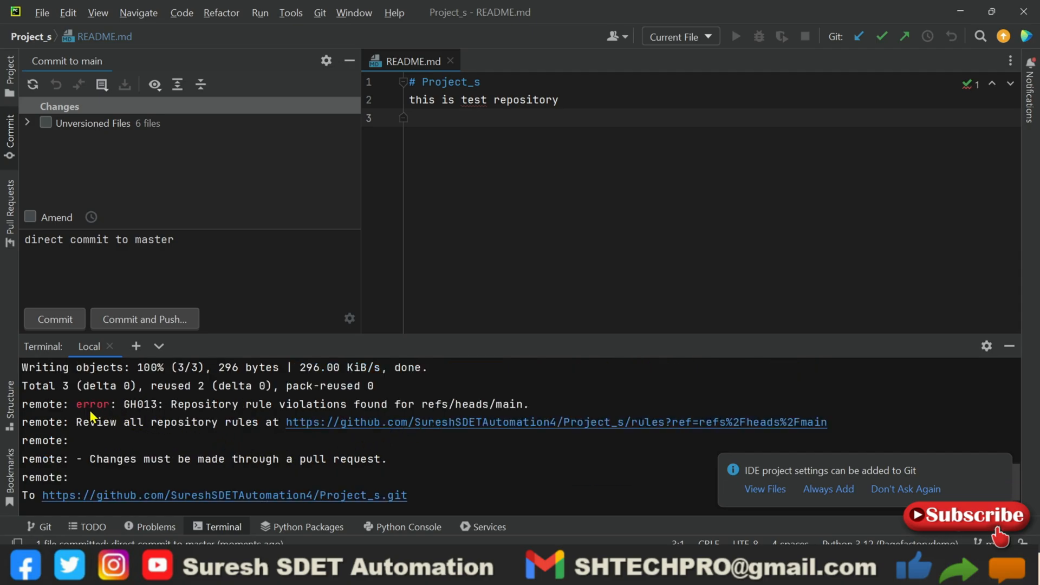
mouse_move(288, 416)
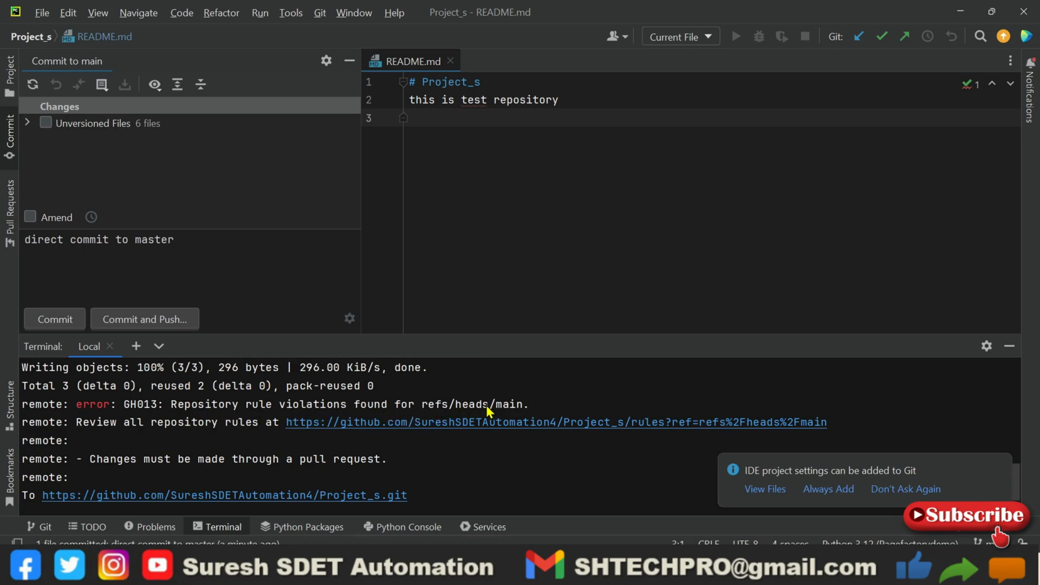
mouse_move(97, 442)
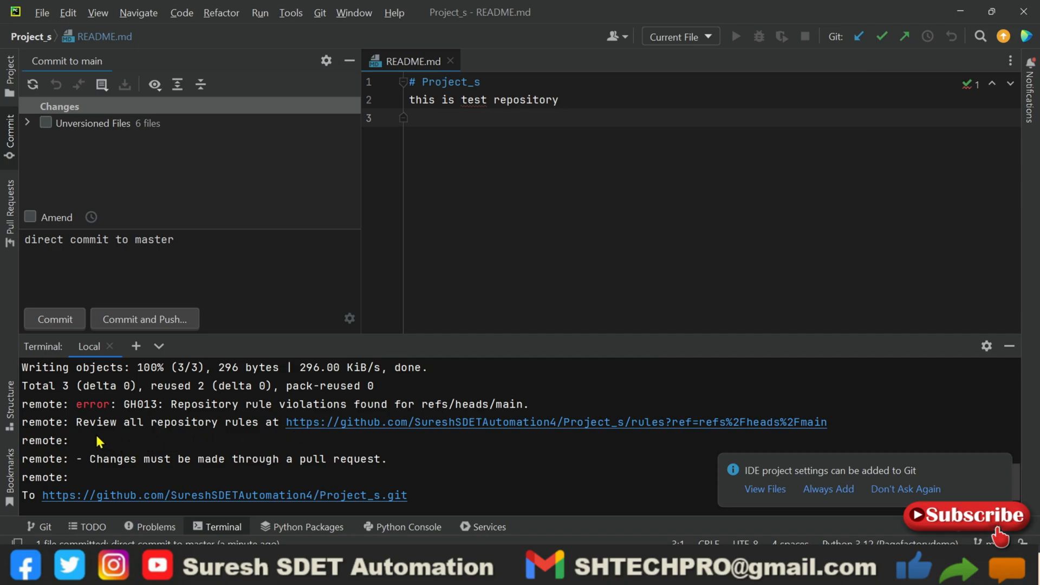
mouse_move(423, 440)
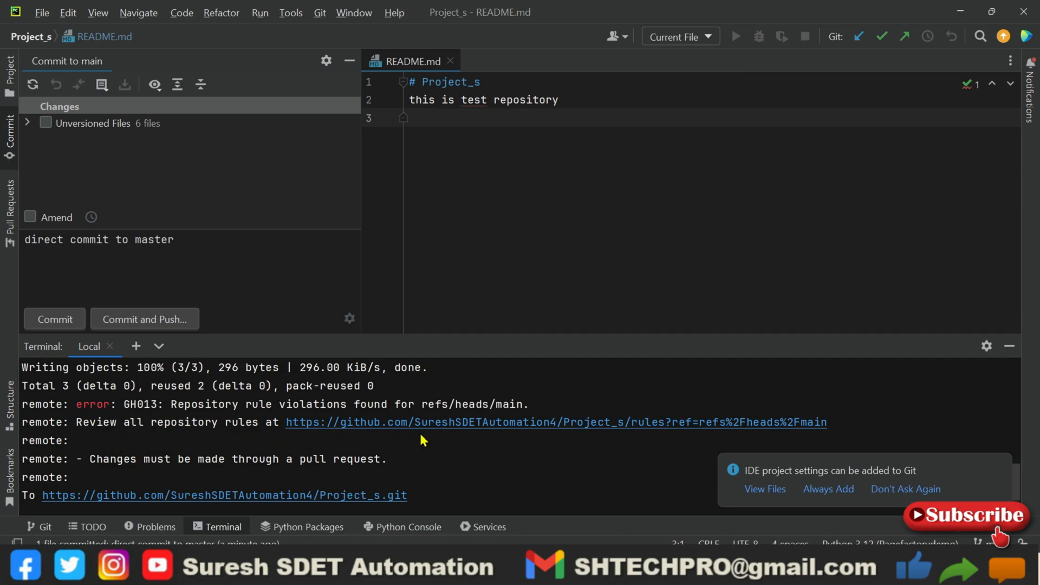
mouse_move(552, 459)
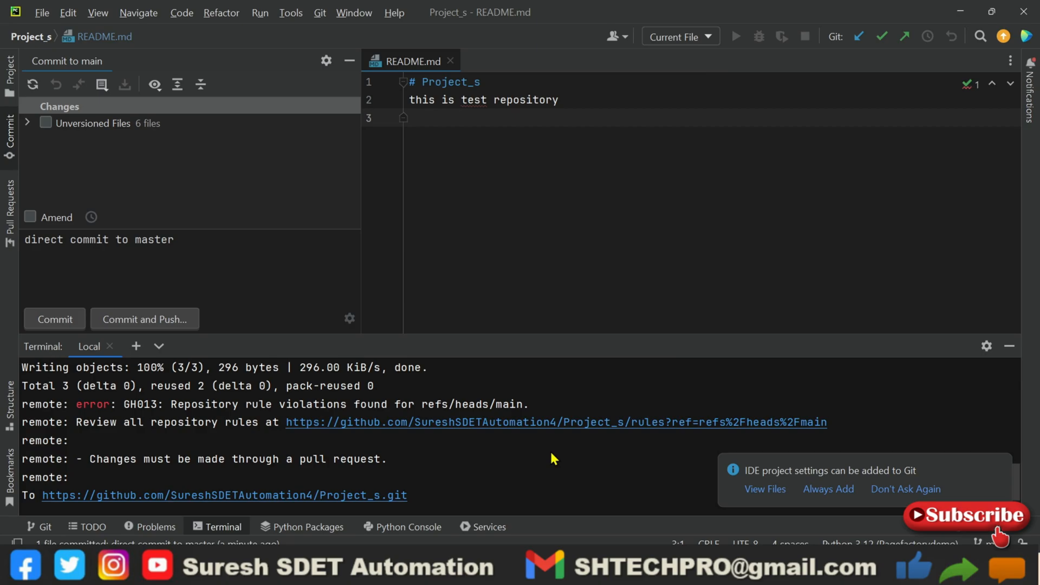